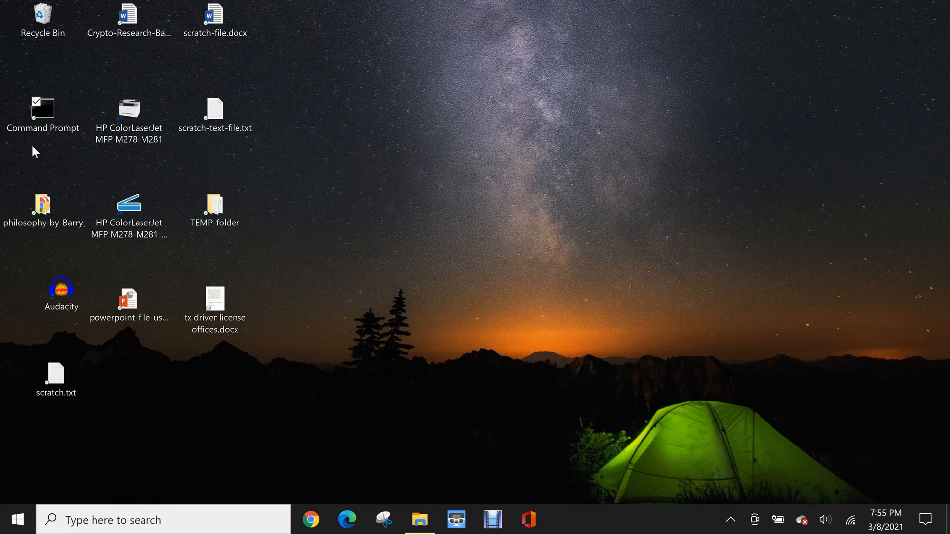
Step: Launch an administrator Command Prompt via the cmd search and desktop shortcut
{"action": "left_click", "coordinate": [43, 109]}
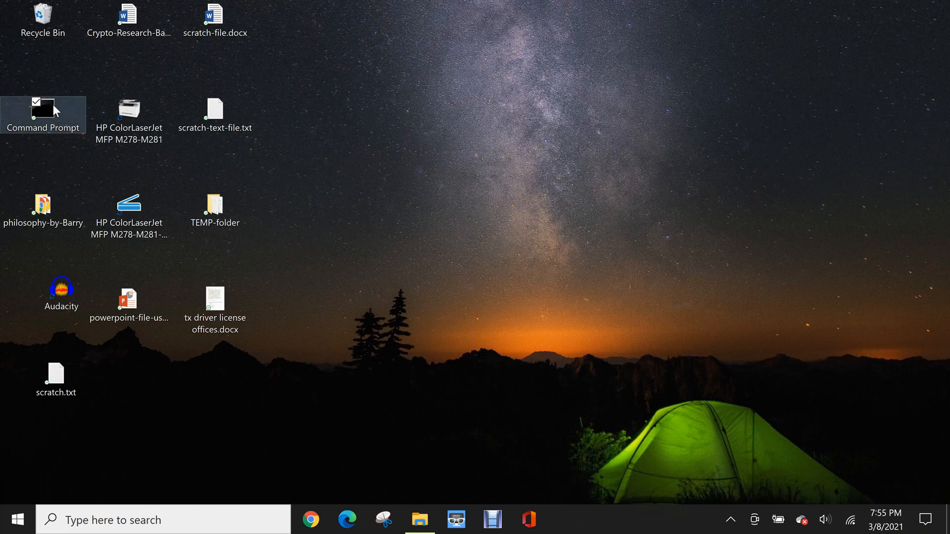
{"action": "left_click", "coordinate": [163, 519]}
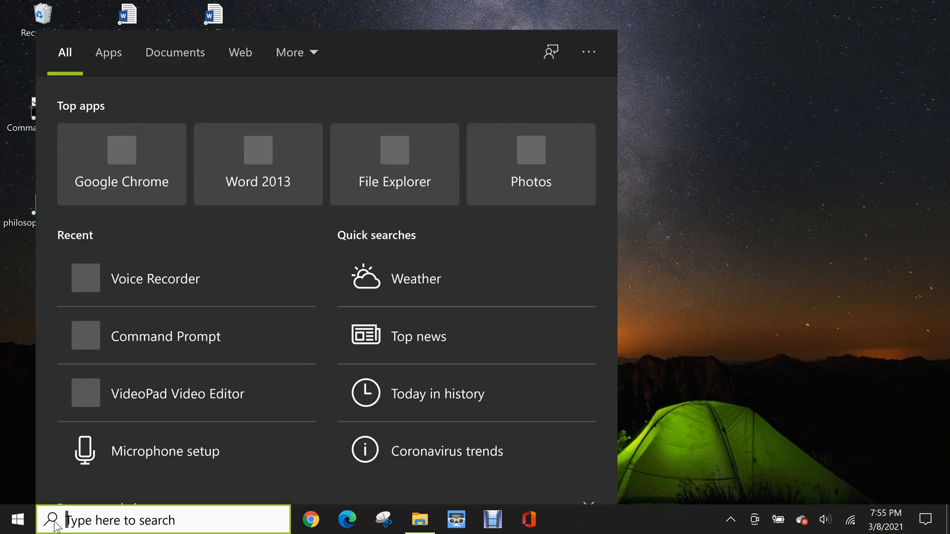
{"action": "type", "text": "cmd"}
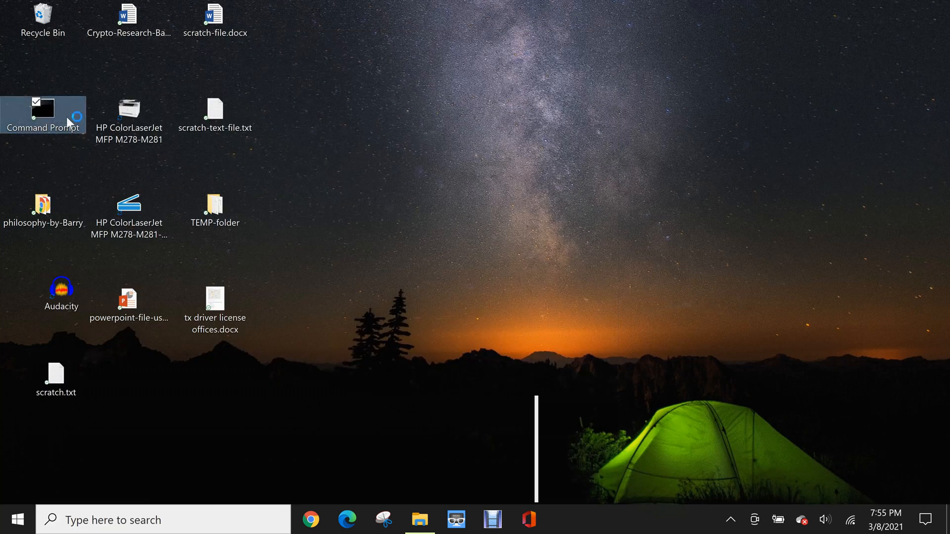
{"action": "double_click", "coordinate": [43, 107]}
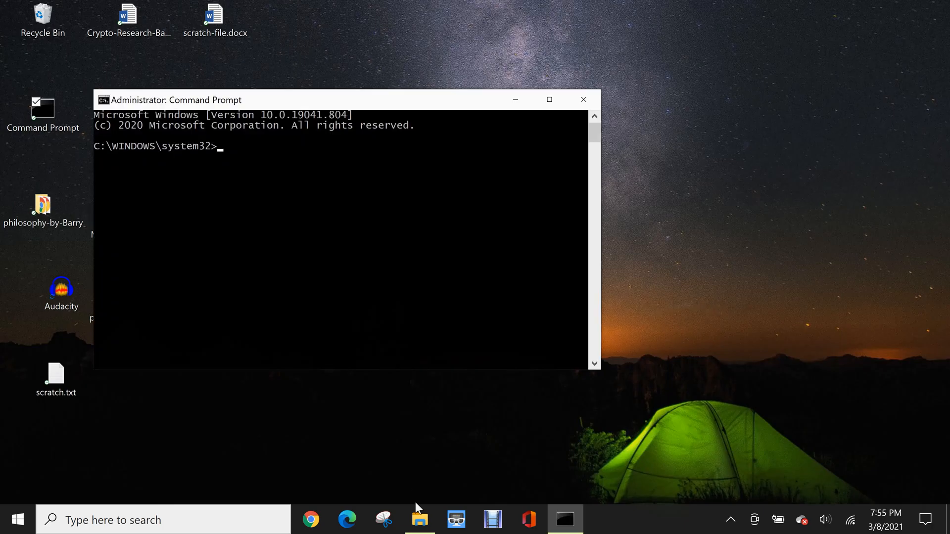
Step: Browse D:\Macrium\Reflect in File Explorer and return to the Command Prompt window
{"action": "left_click", "coordinate": [420, 520]}
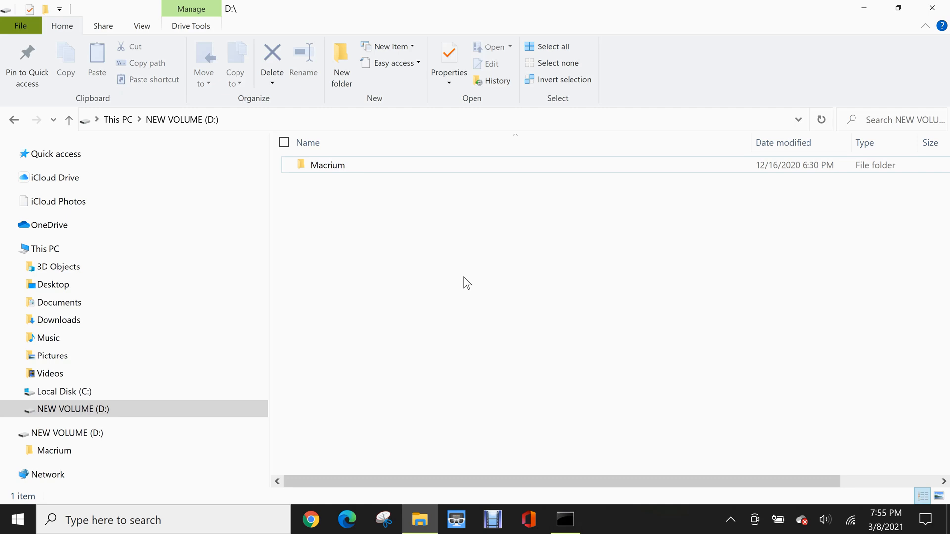
{"action": "mouse_move", "coordinate": [318, 176]}
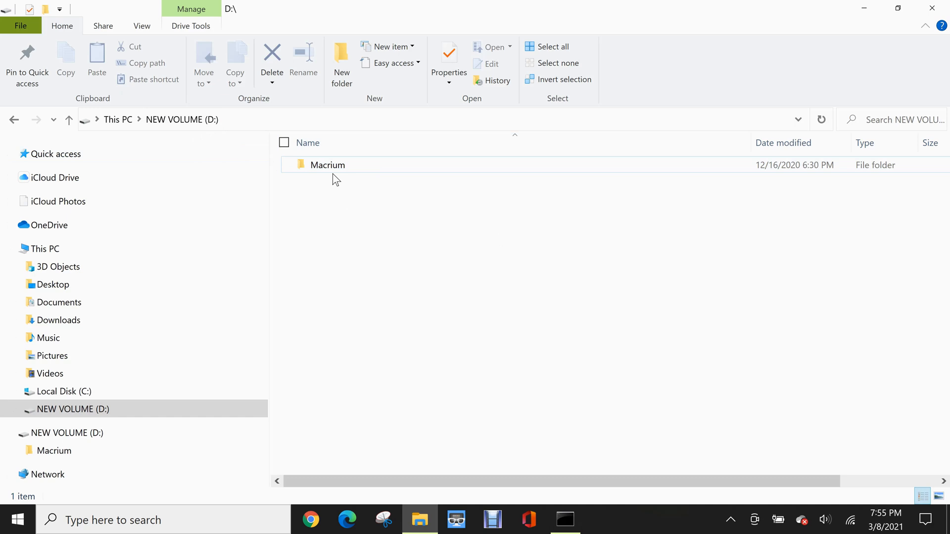
{"action": "left_click", "coordinate": [328, 166]}
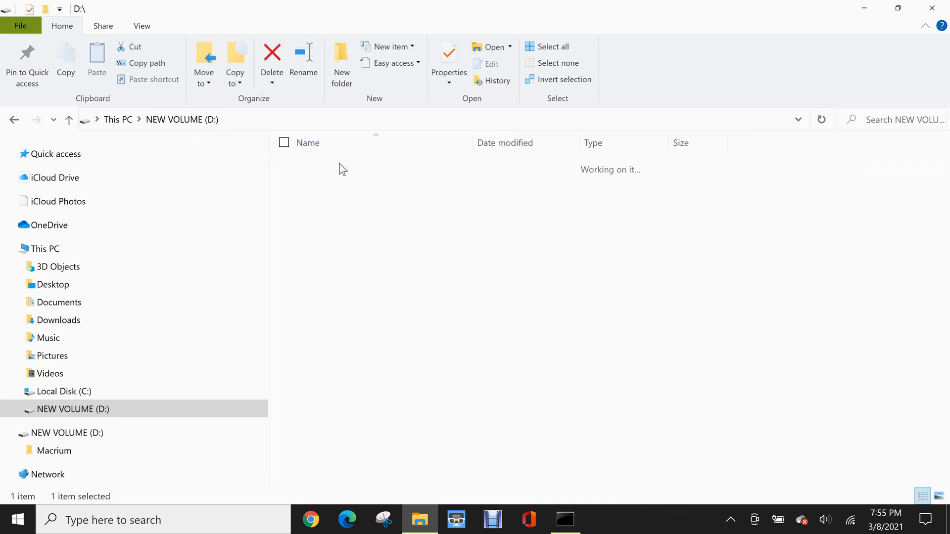
{"action": "double_click", "coordinate": [53, 452]}
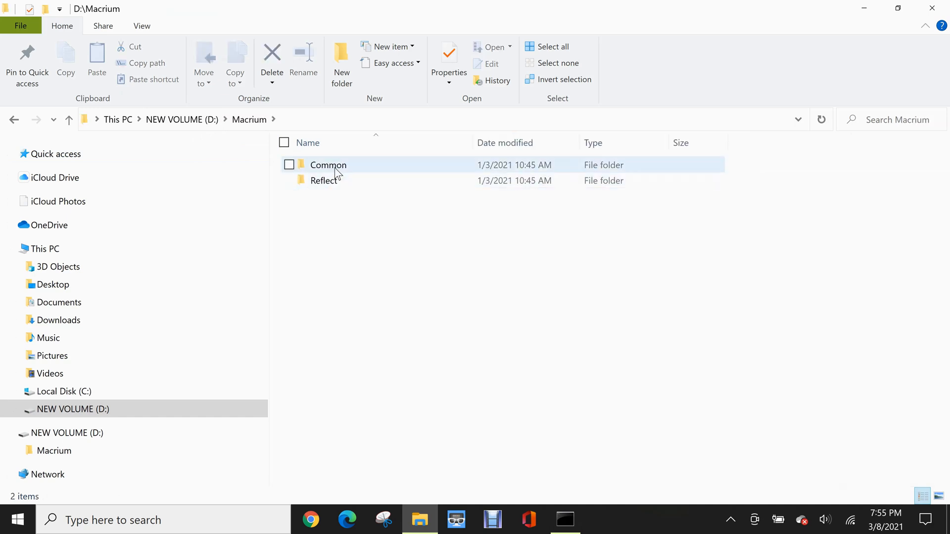
{"action": "double_click", "coordinate": [328, 165]}
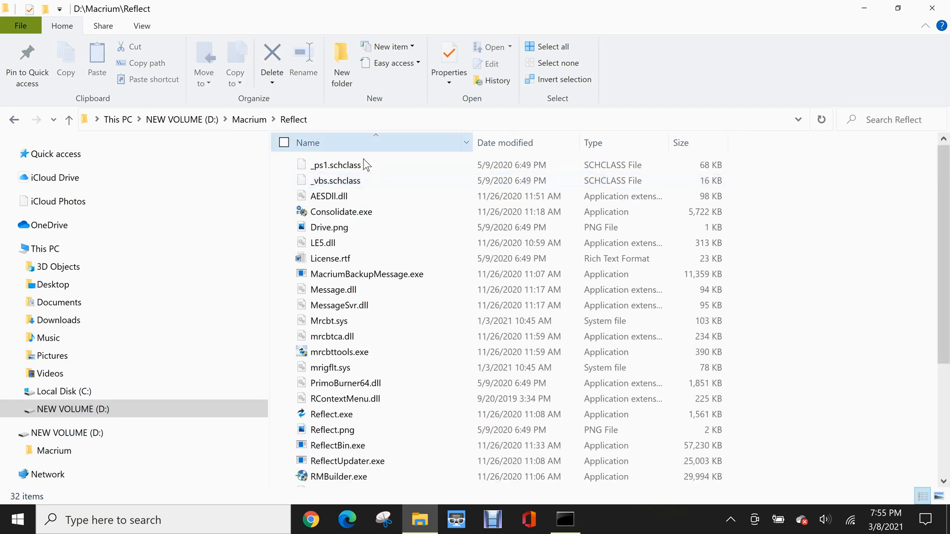
{"action": "left_click", "coordinate": [563, 520]}
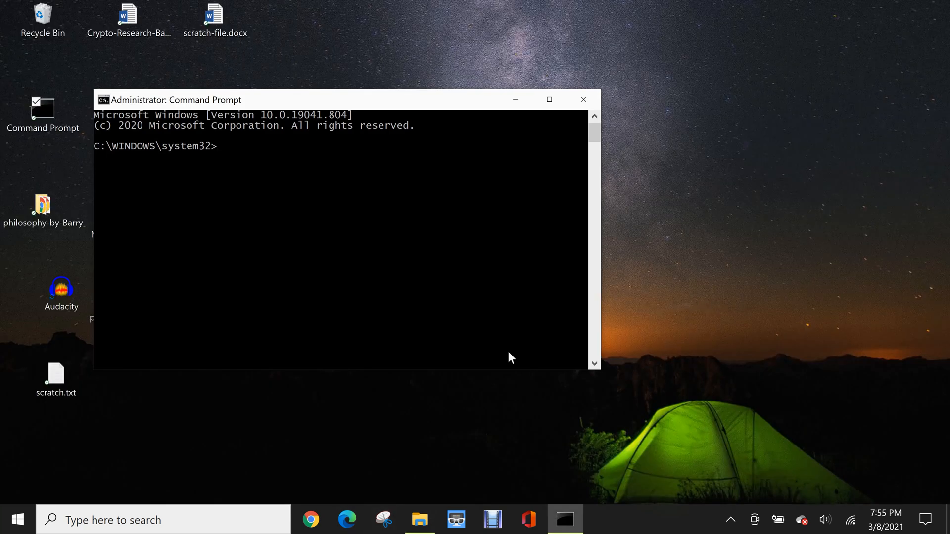
Step: Switch to drive D:, run a plain dir listing, then a recursive dir /s listing
{"action": "type", "text": "d:"}
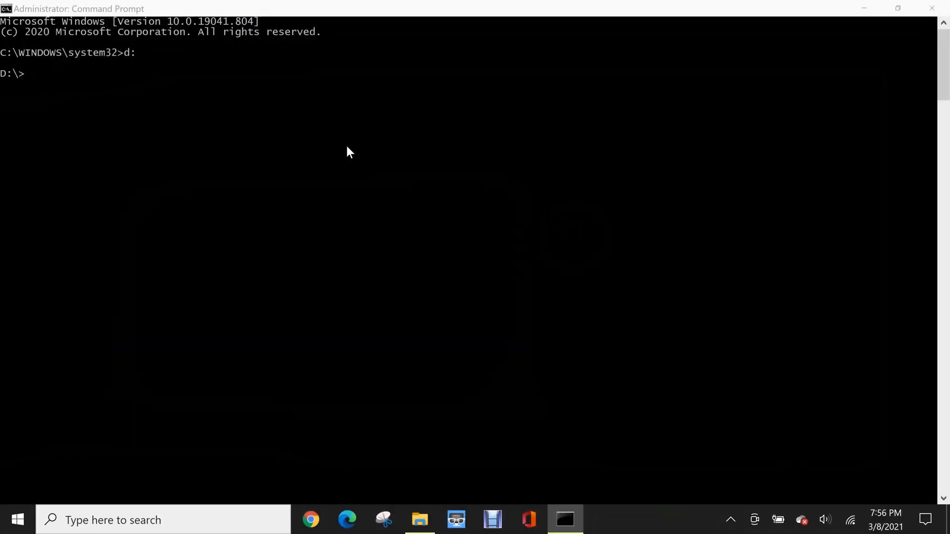
{"action": "mouse_move", "coordinate": [234, 135]}
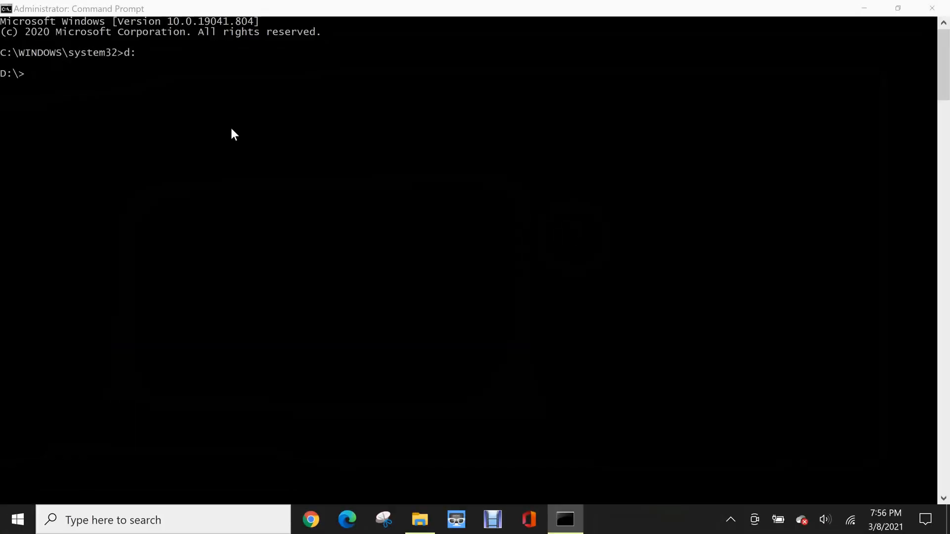
{"action": "mouse_move", "coordinate": [195, 90]}
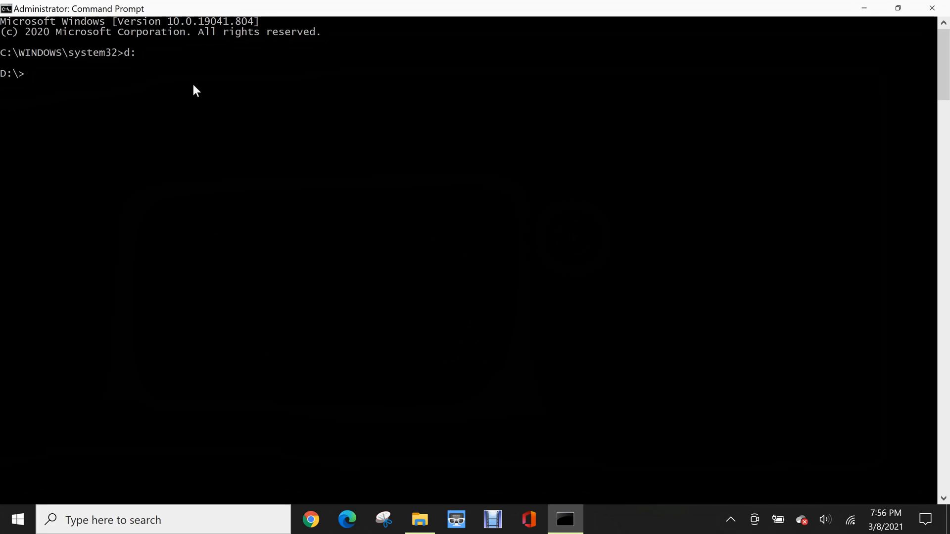
{"action": "type", "text": "dir"}
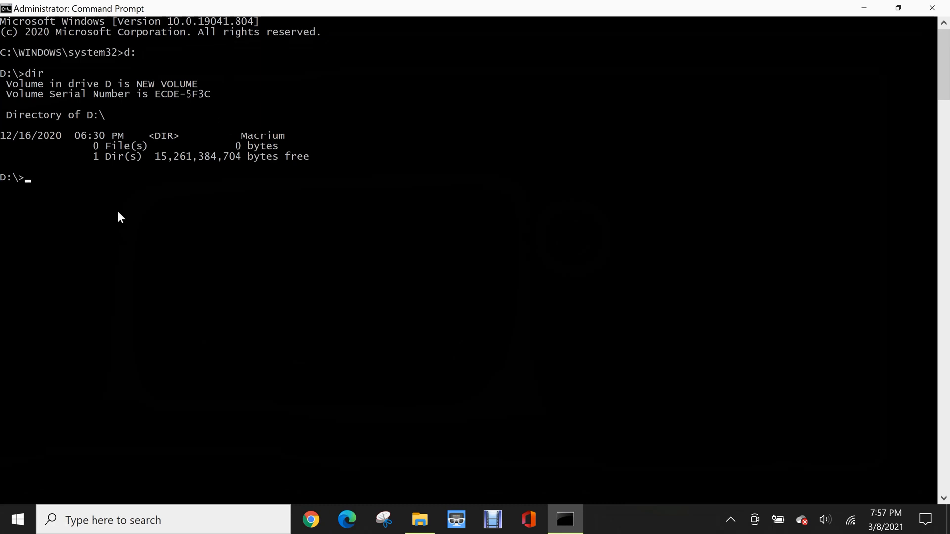
{"action": "type", "text": "dir /"}
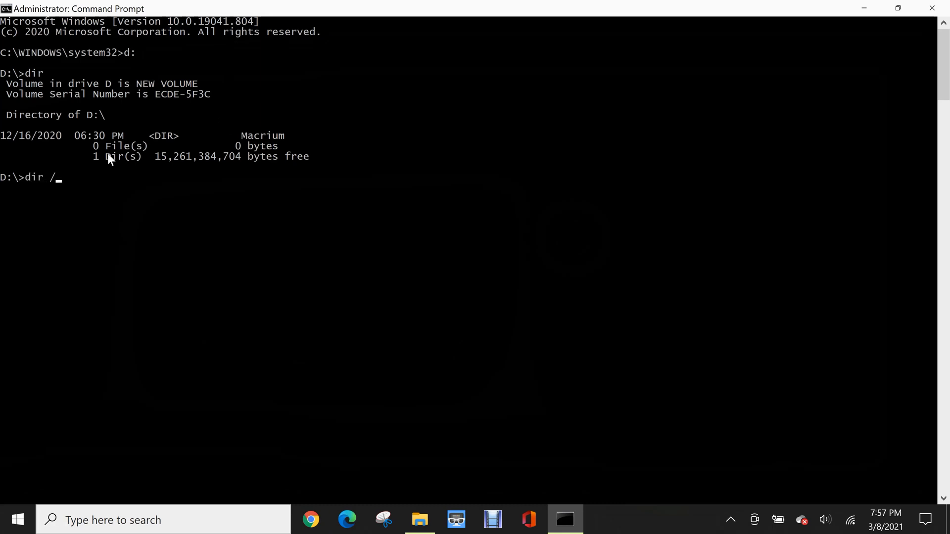
{"action": "type", "text": "s"}
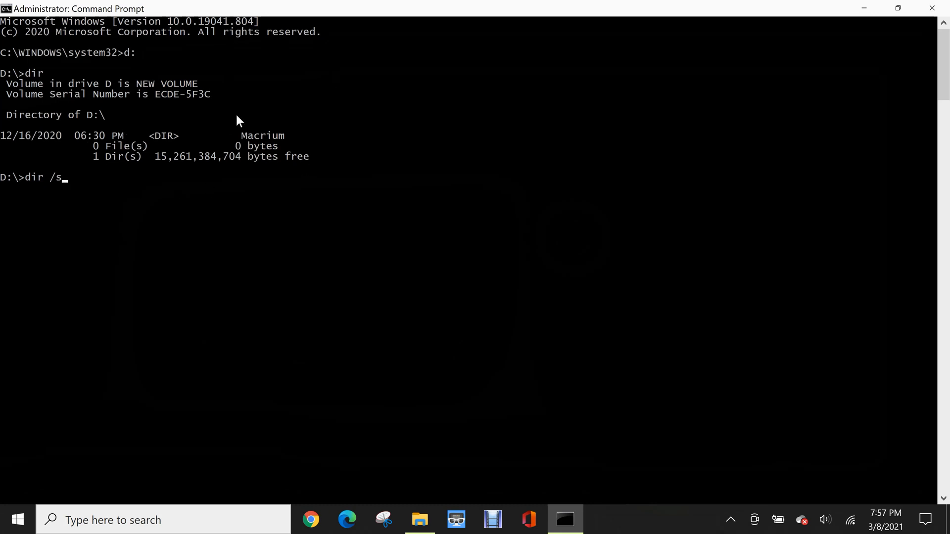
{"action": "mouse_move", "coordinate": [262, 141]}
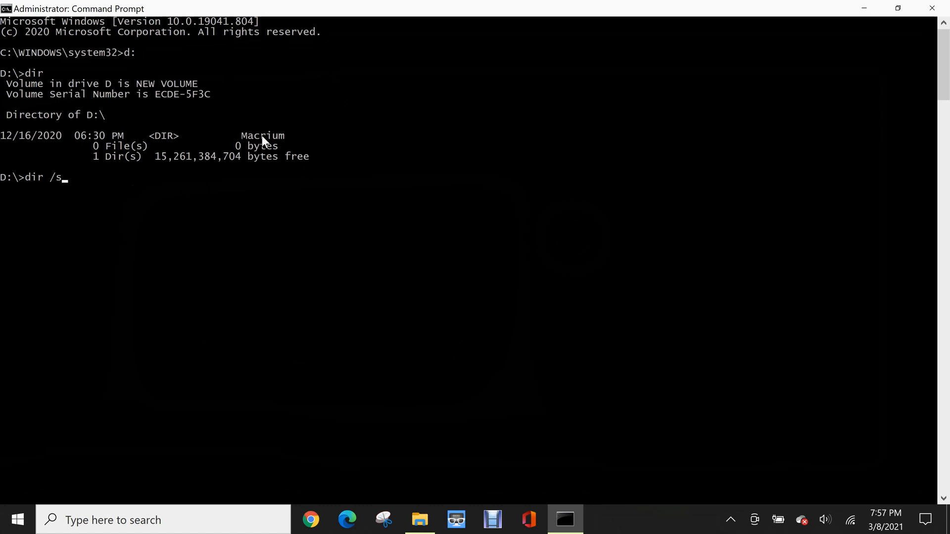
{"action": "mouse_move", "coordinate": [118, 187]}
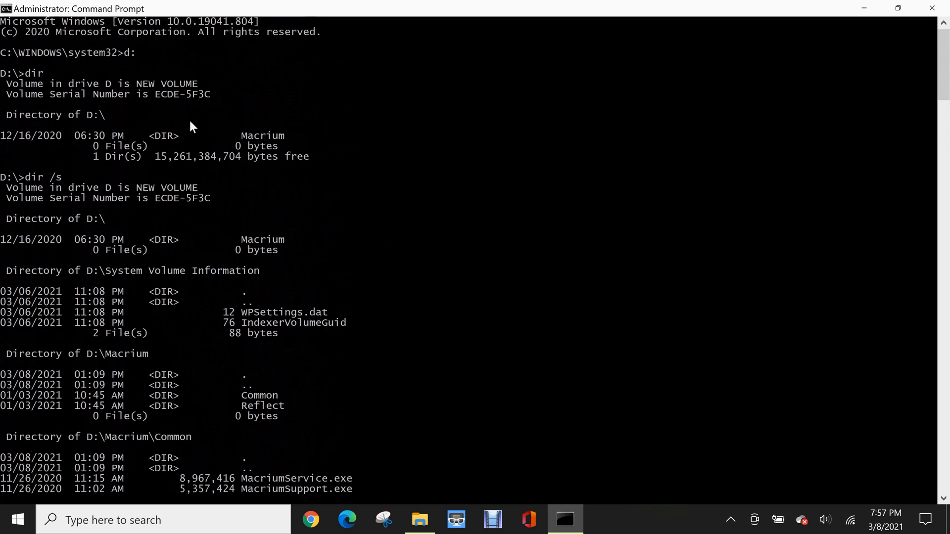
{"action": "scroll", "scroll_direction": "down", "scroll_amount": 3}
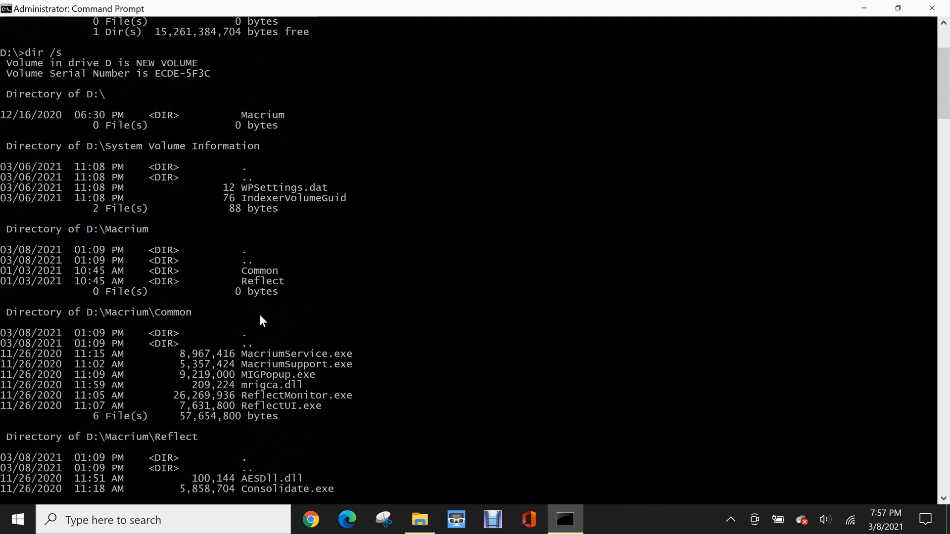
{"action": "scroll", "scroll_direction": "down", "scroll_amount": 3}
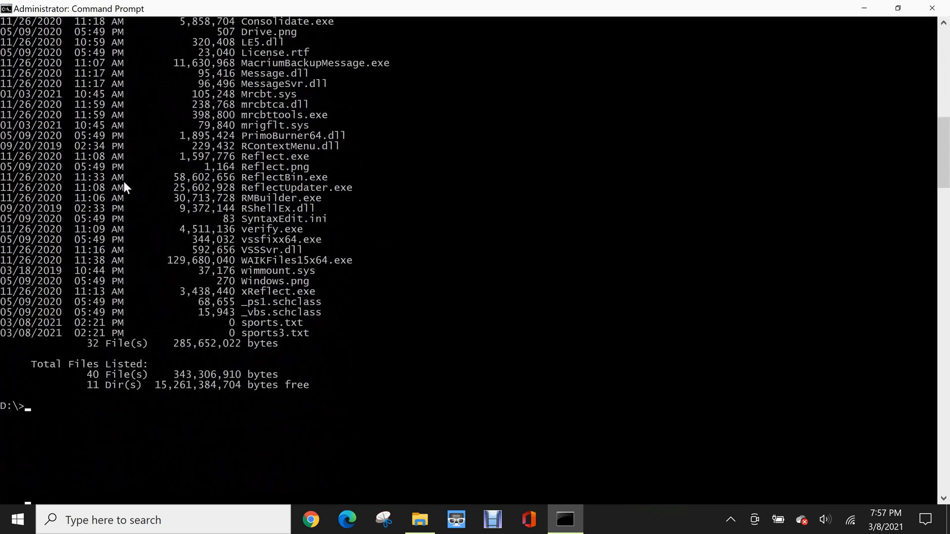
{"action": "mouse_move", "coordinate": [282, 192]}
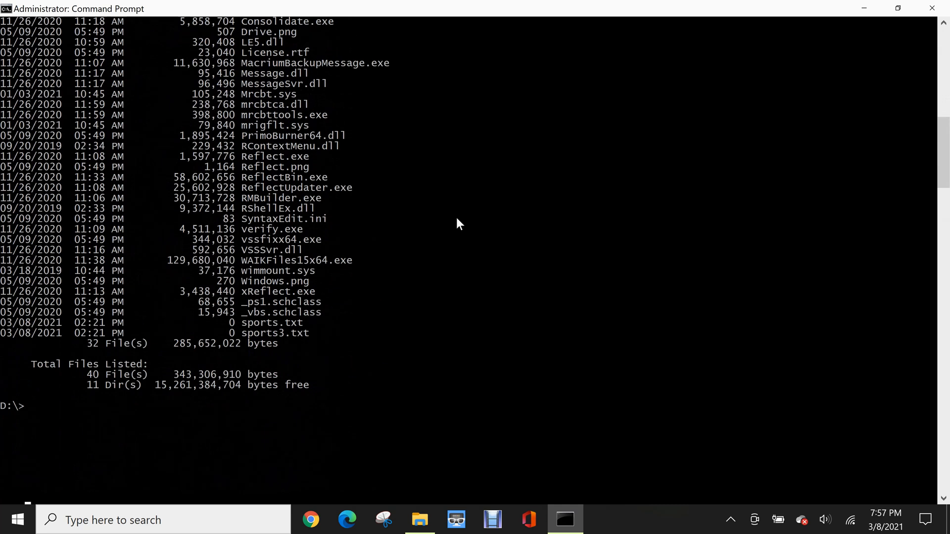
Step: Run dir /s /b on D:\ for a bare recursive listing of full paths
{"action": "type", "text": "dir"}
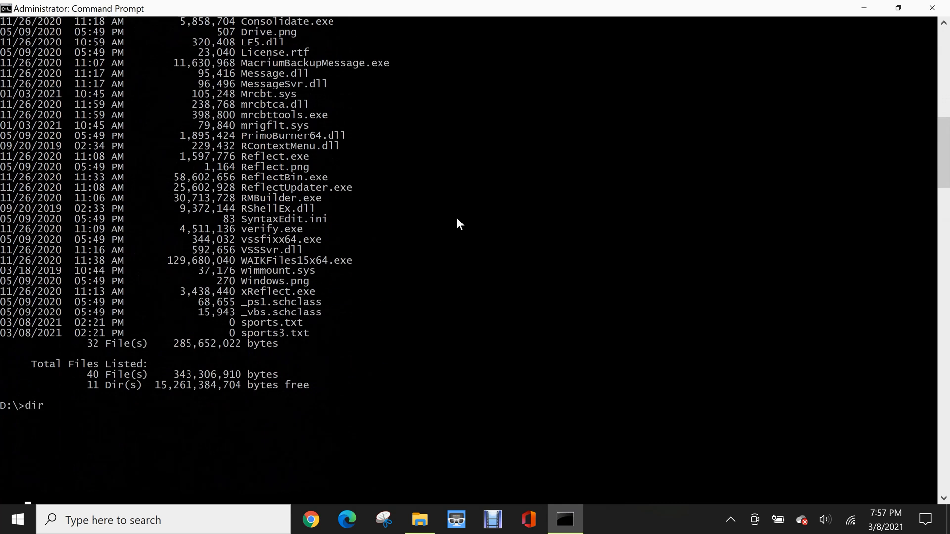
{"action": "type", "text": "/s /b"}
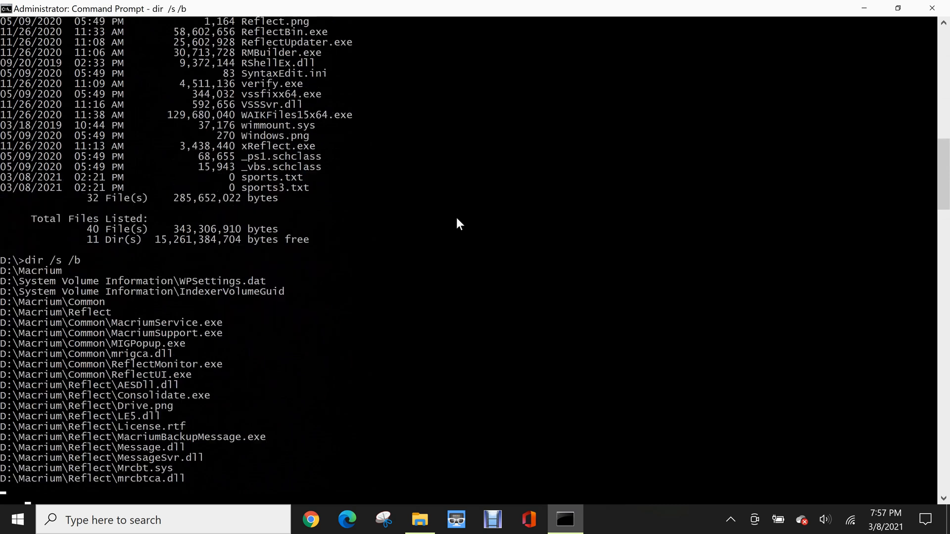
{"action": "scroll", "scroll_direction": "down", "scroll_amount": 3}
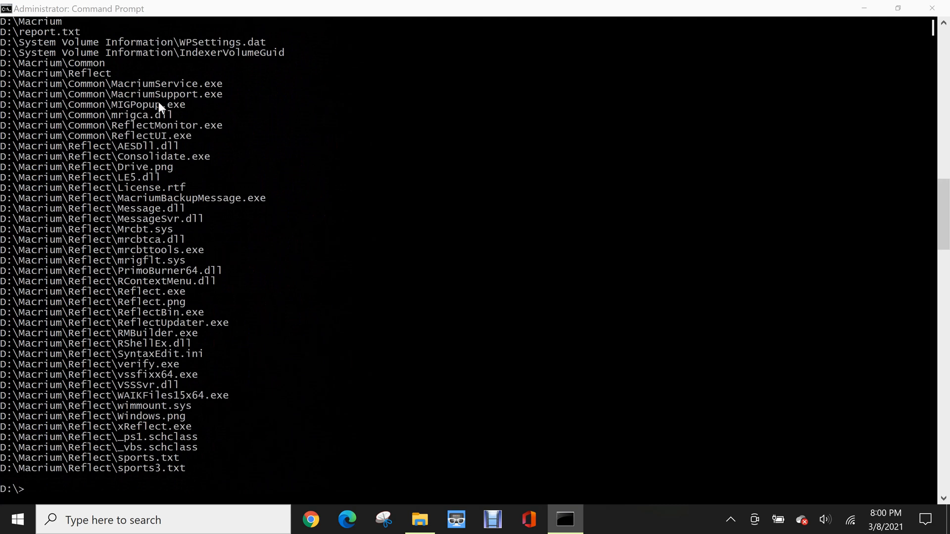
{"action": "mouse_move", "coordinate": [159, 108]}
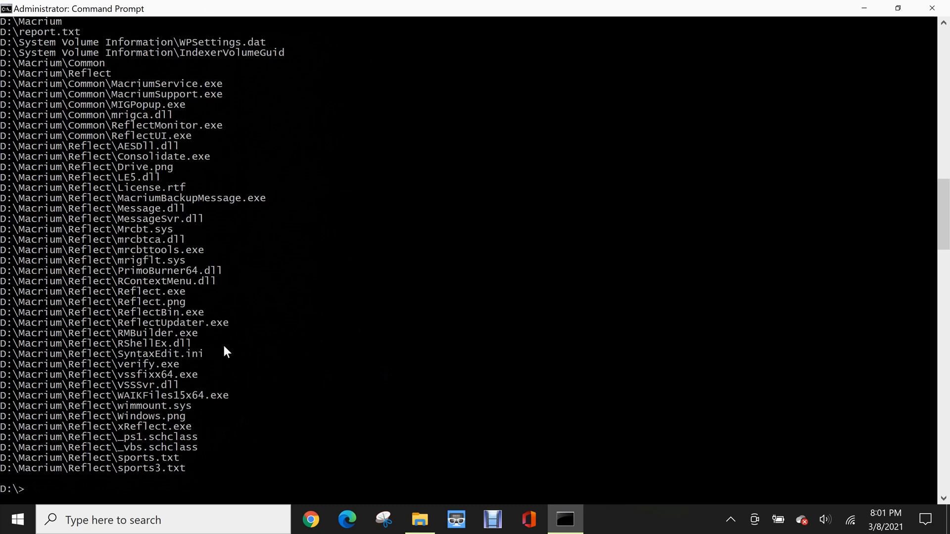
{"action": "mouse_move", "coordinate": [220, 337]}
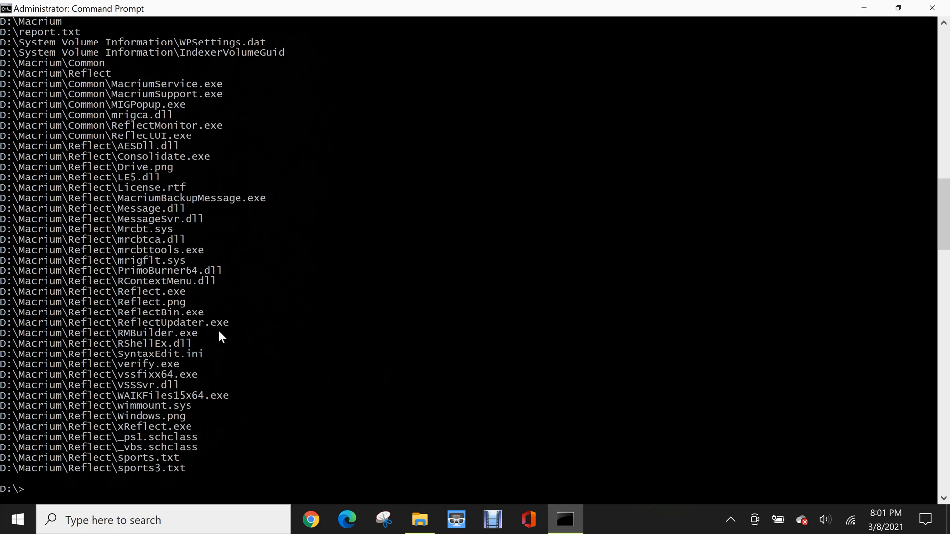
Step: Enter dir /s /b >report.txt to redirect the bare recursive listing into report.txt
{"action": "type", "text": "dir"}
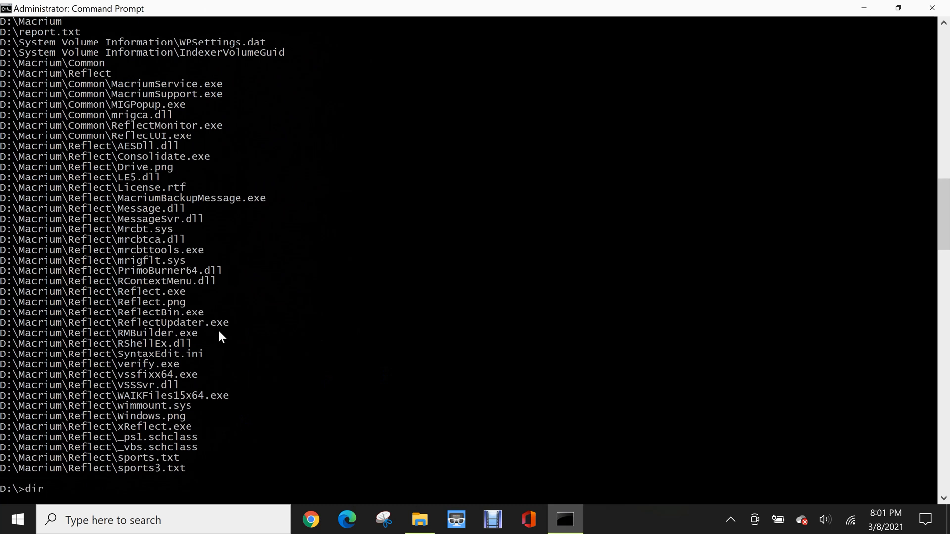
{"action": "type", "text": "/"}
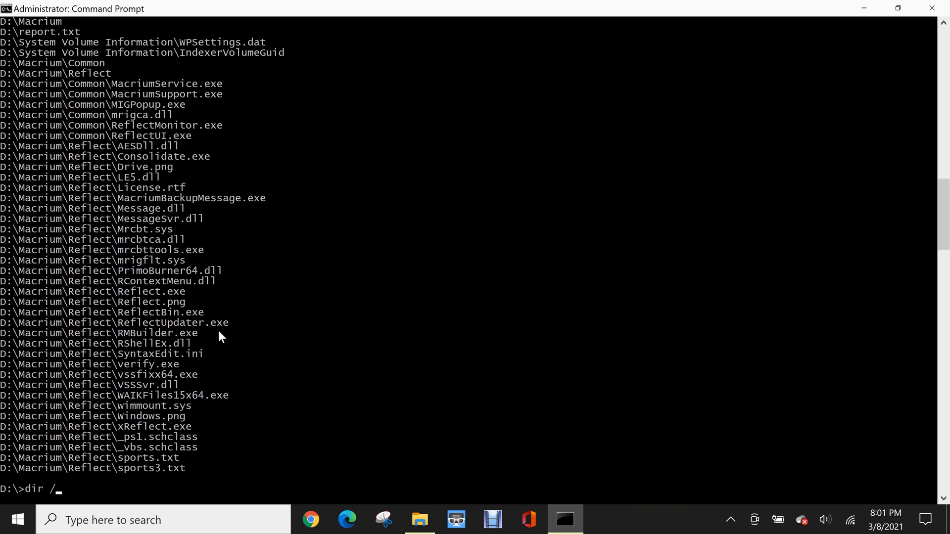
{"action": "type", "text": "s"}
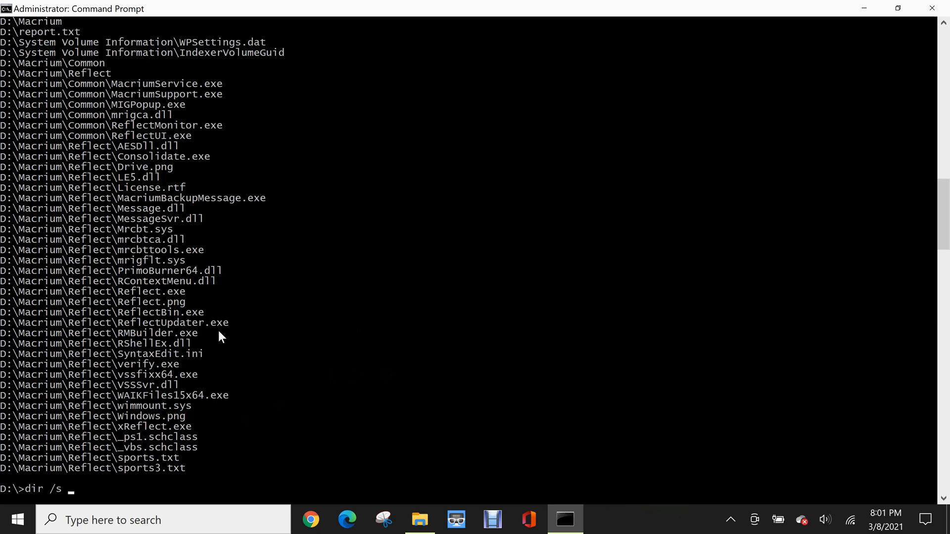
{"action": "type", "text": "/b"}
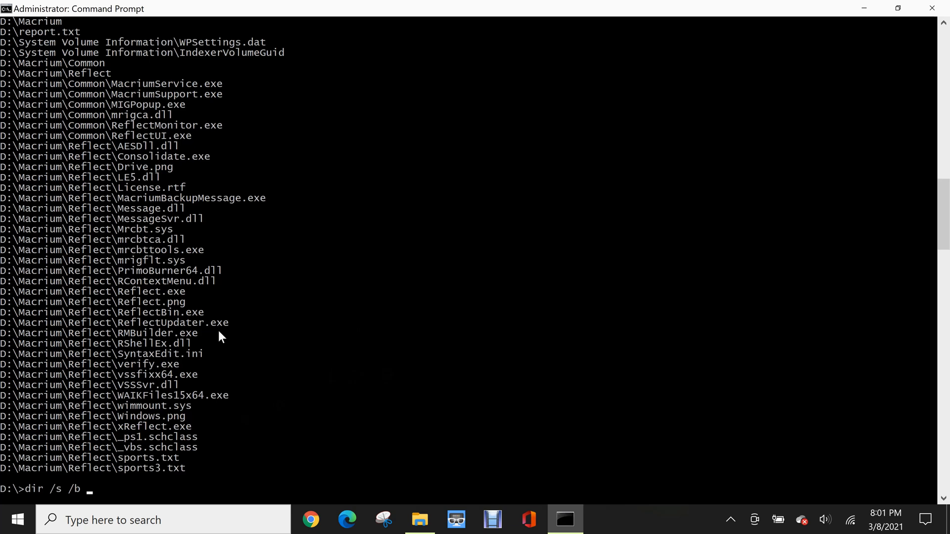
{"action": "type", "text": ">"}
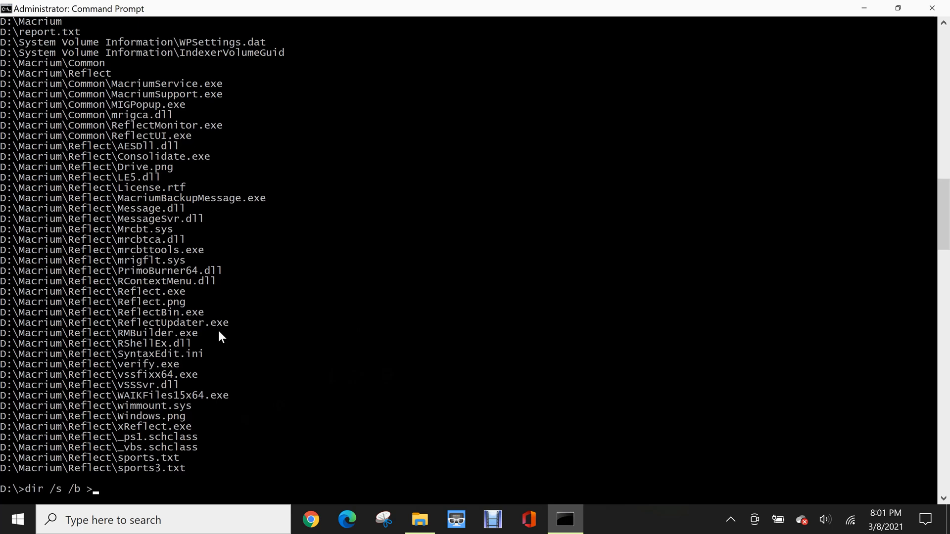
{"action": "type", "text": "report.txt"}
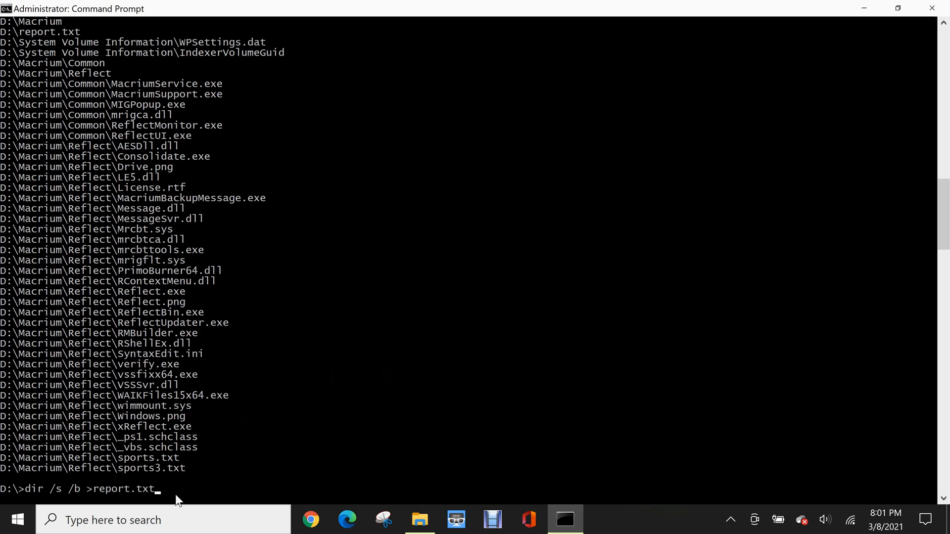
{"action": "mouse_move", "coordinate": [124, 505]}
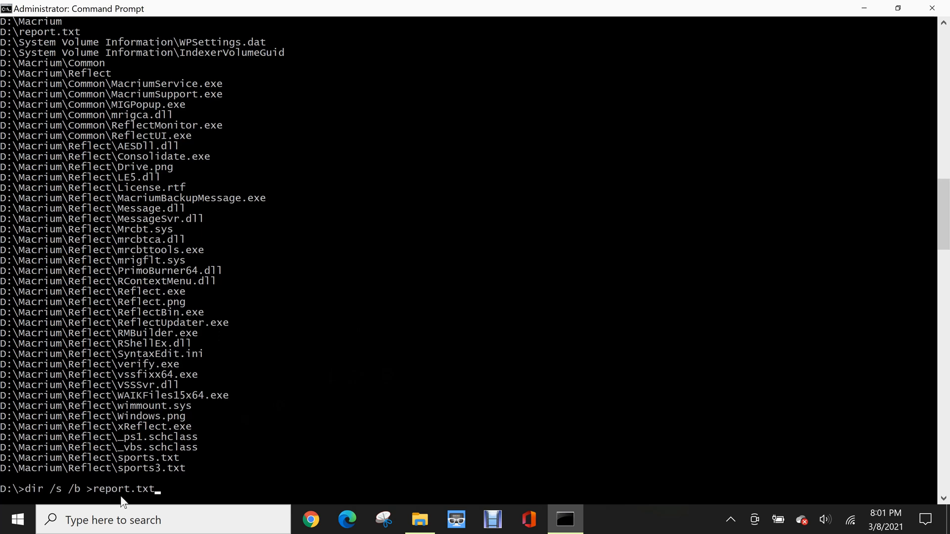
{"action": "mouse_move", "coordinate": [5, 476]}
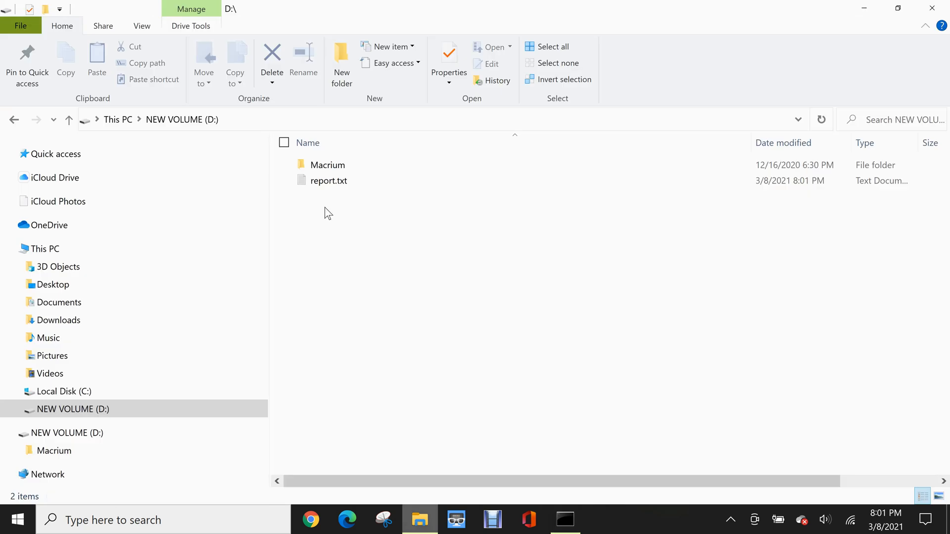
Step: View report.txt in Notepad to confirm it holds the full D: path list
{"action": "double_click", "coordinate": [328, 180]}
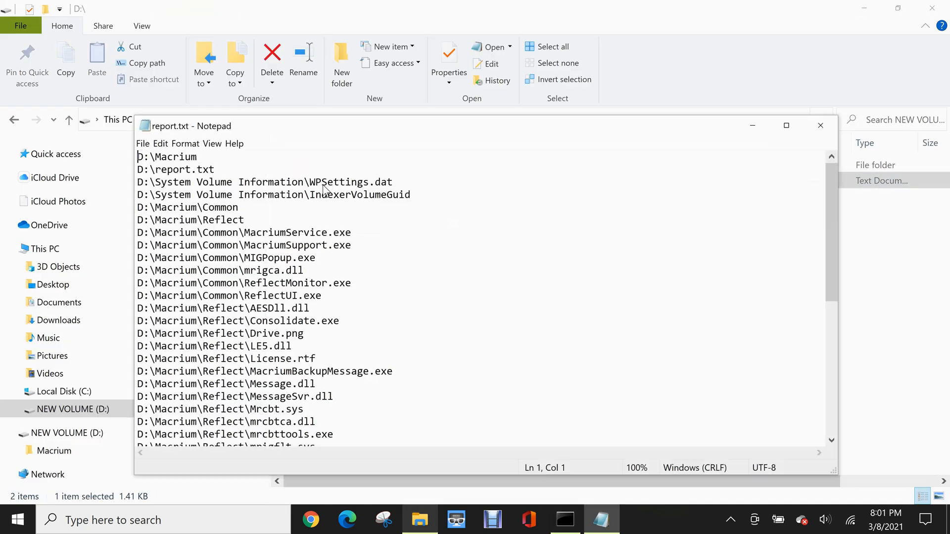
{"action": "scroll", "scroll_direction": "down", "scroll_amount": 3}
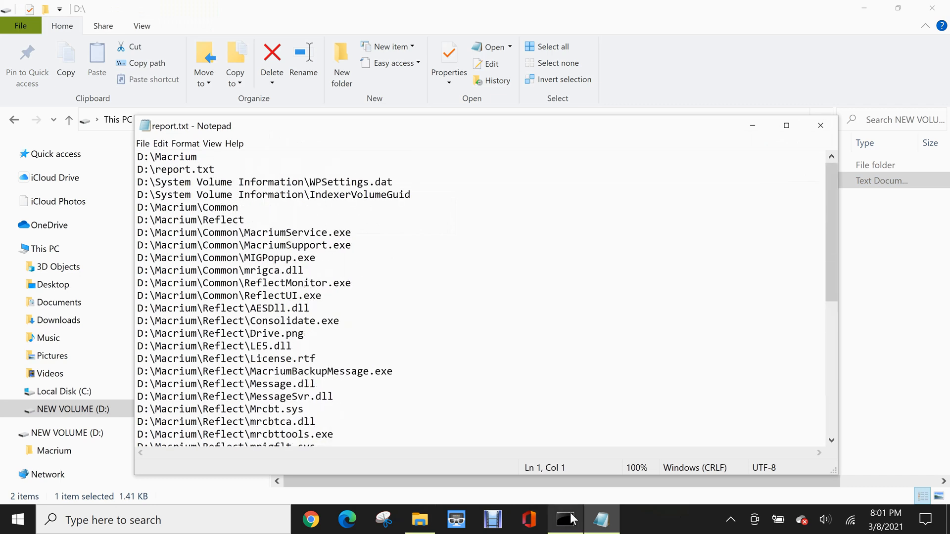
Step: Run dir /s /b *.dll* to list only the DLL file paths on D:
{"action": "left_click", "coordinate": [565, 520]}
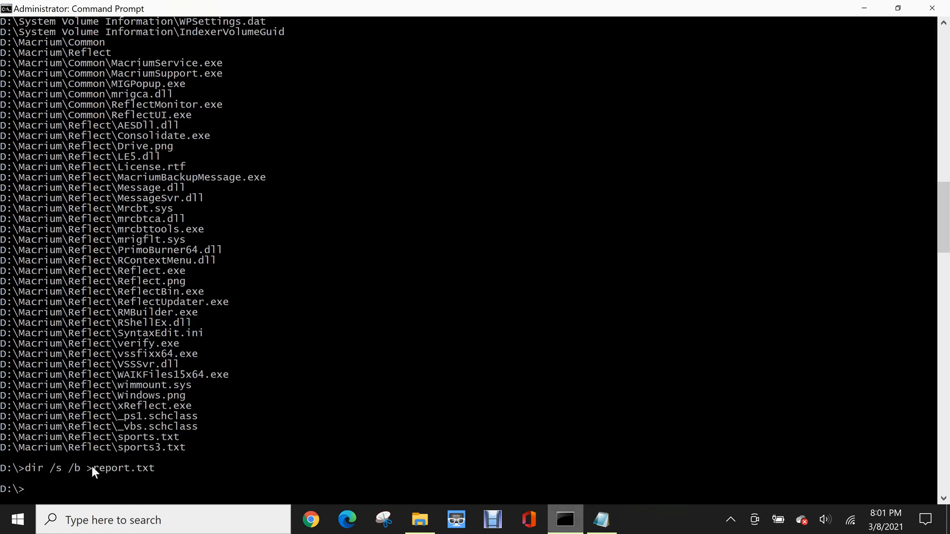
{"action": "mouse_move", "coordinate": [128, 474]}
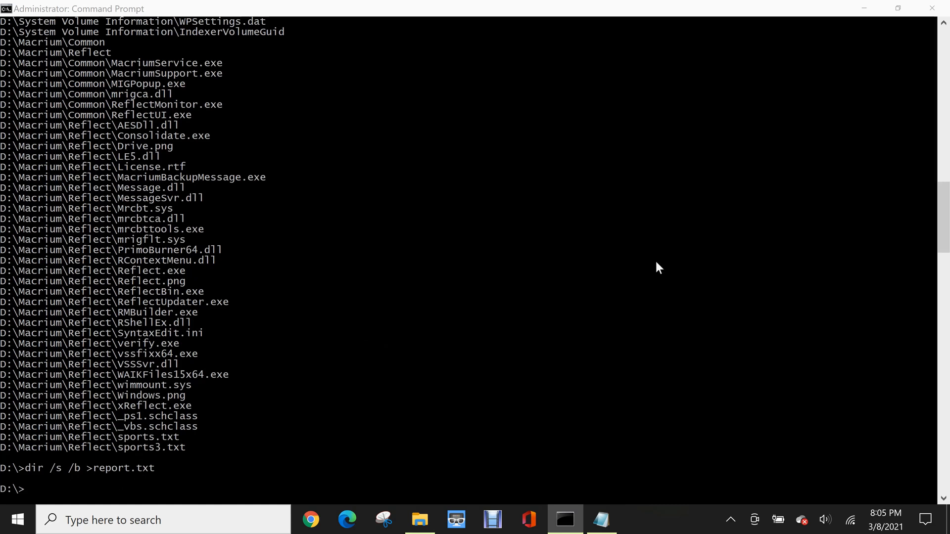
{"action": "mouse_move", "coordinate": [423, 323]}
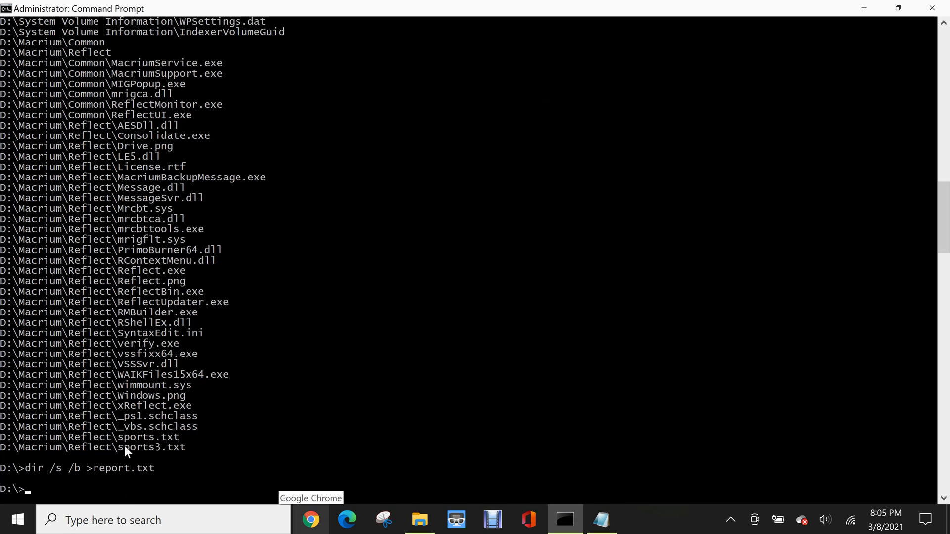
{"action": "type", "text": "dir /s"}
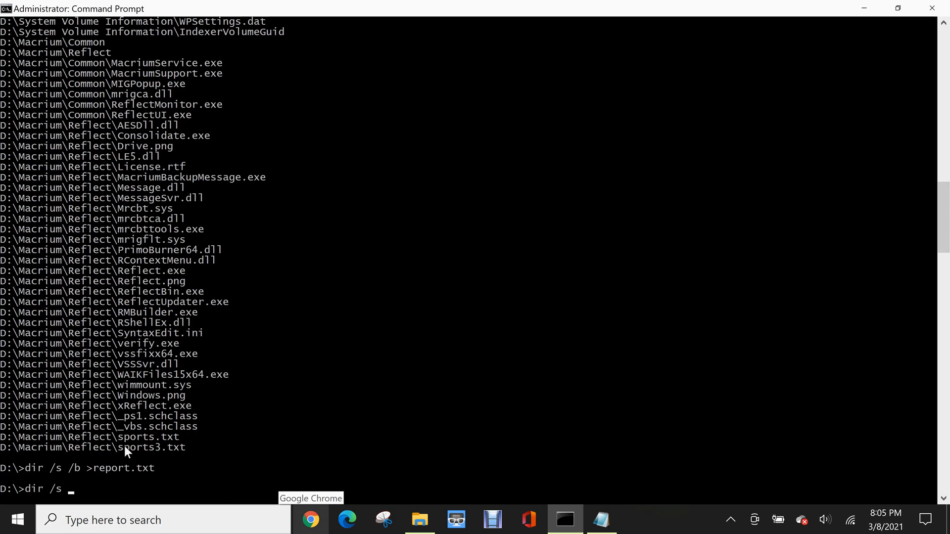
{"action": "type", "text": "/b"}
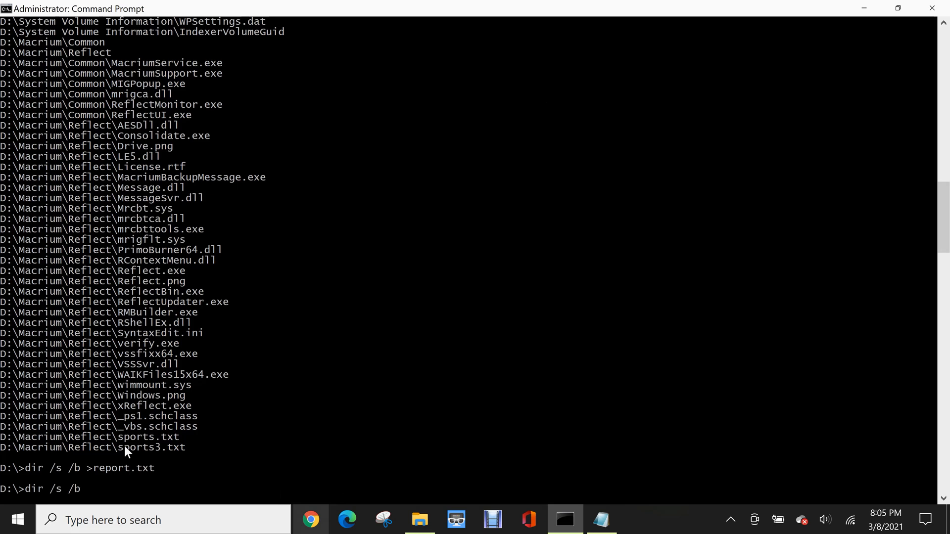
{"action": "type", "text": "*"}
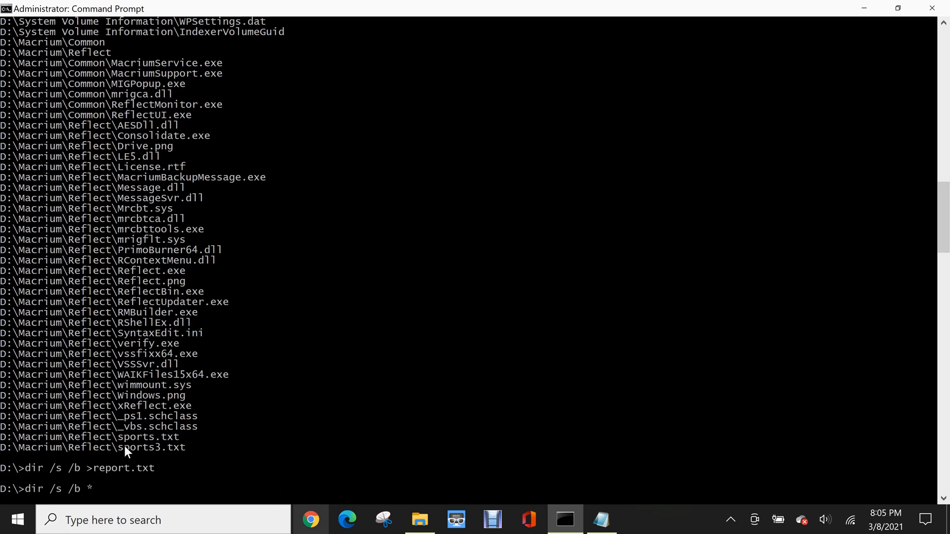
{"action": "type", "text": "."}
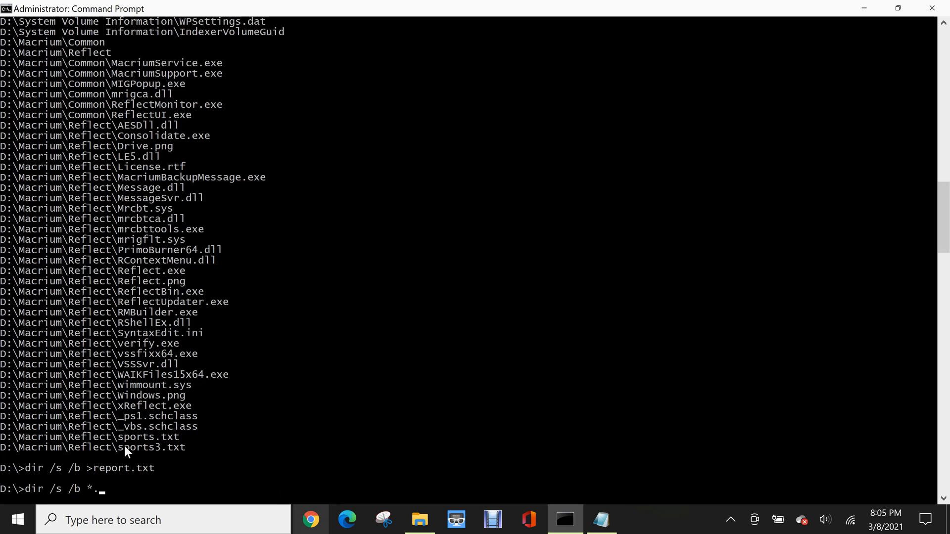
{"action": "type", "text": "dll"}
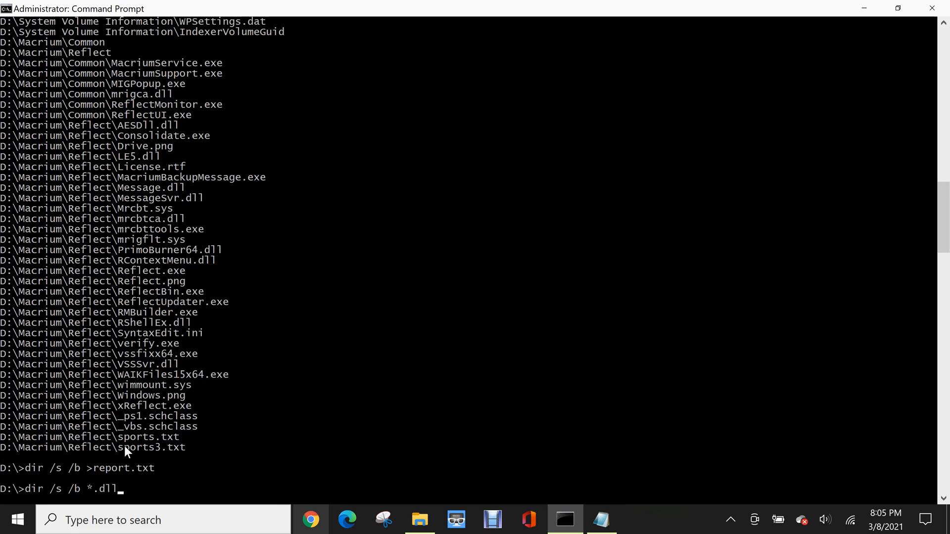
{"action": "type", "text": "*"}
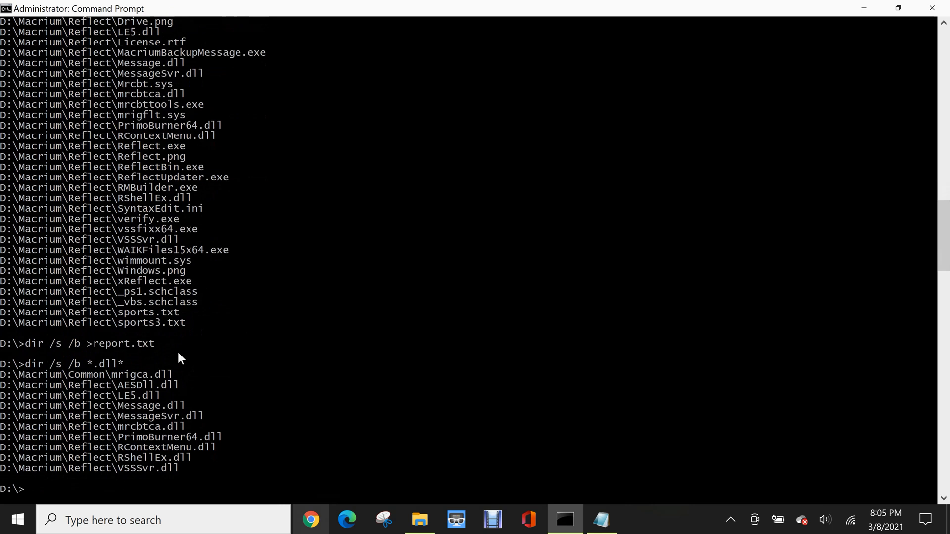
{"action": "mouse_move", "coordinate": [3, 382]}
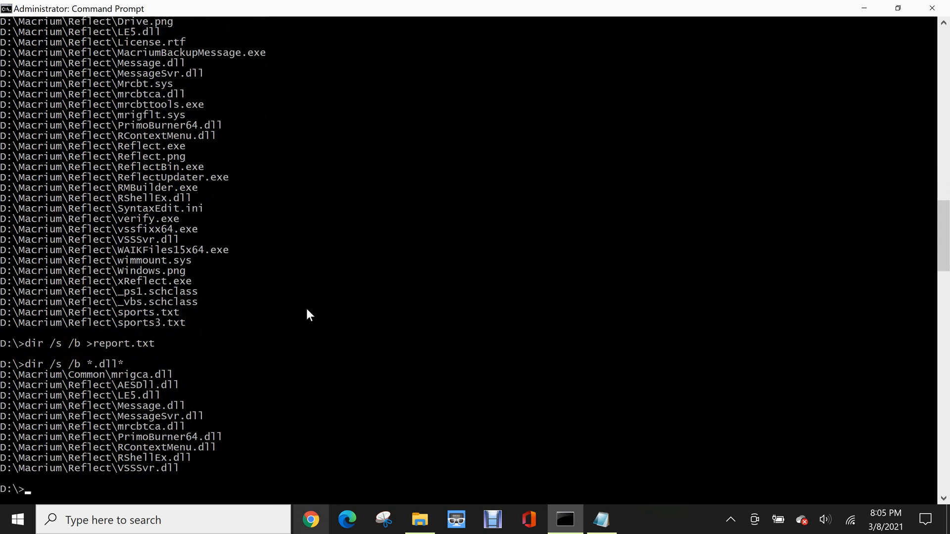
Step: Edit the recalled command to dir /s /b *sports* and list sports.txt and sports3.txt
{"action": "type", "text": "dir /s /b *.dll*"}
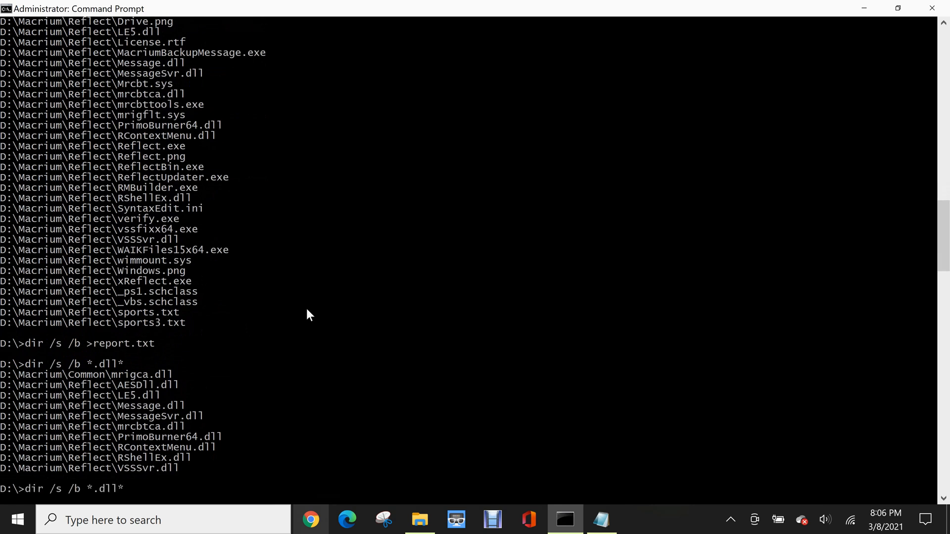
{"action": "key", "text": "BackSpace"}
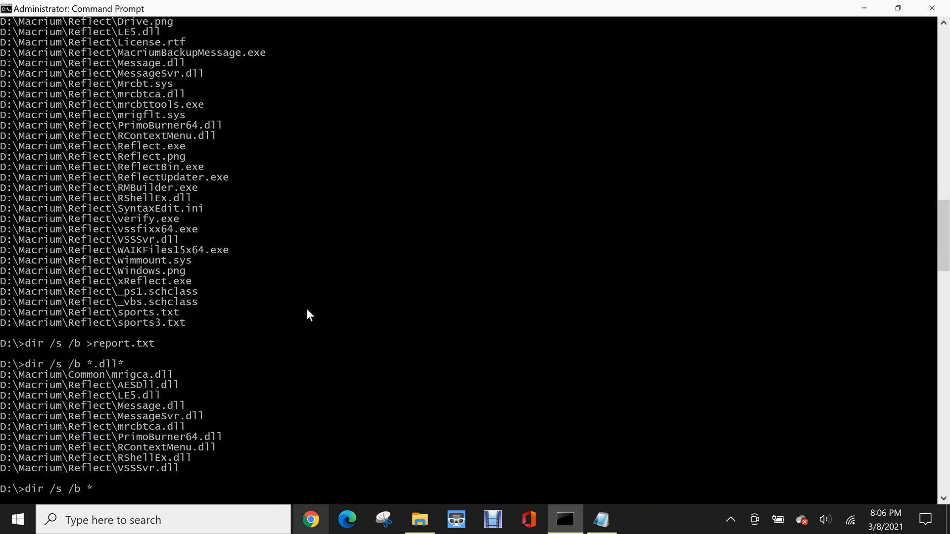
{"action": "type", "text": "sports"}
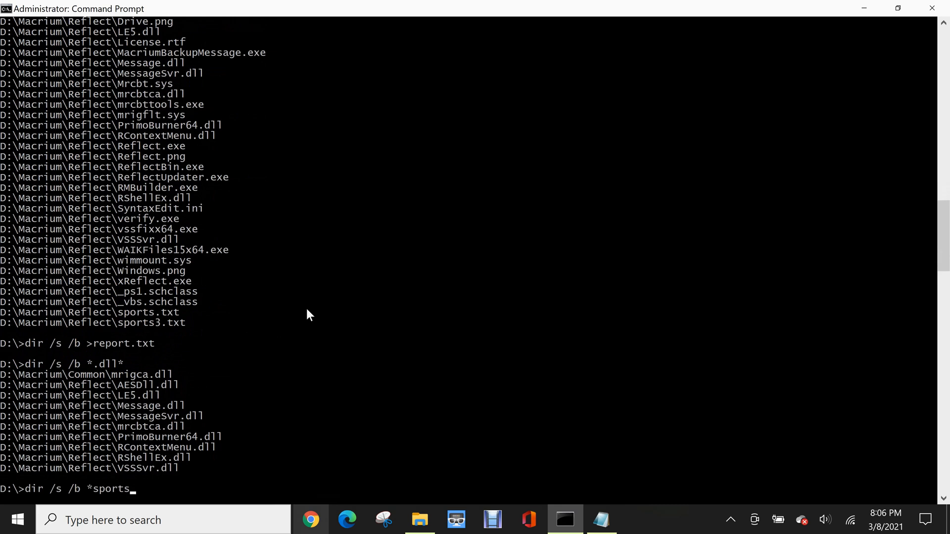
{"action": "type", "text": "*"}
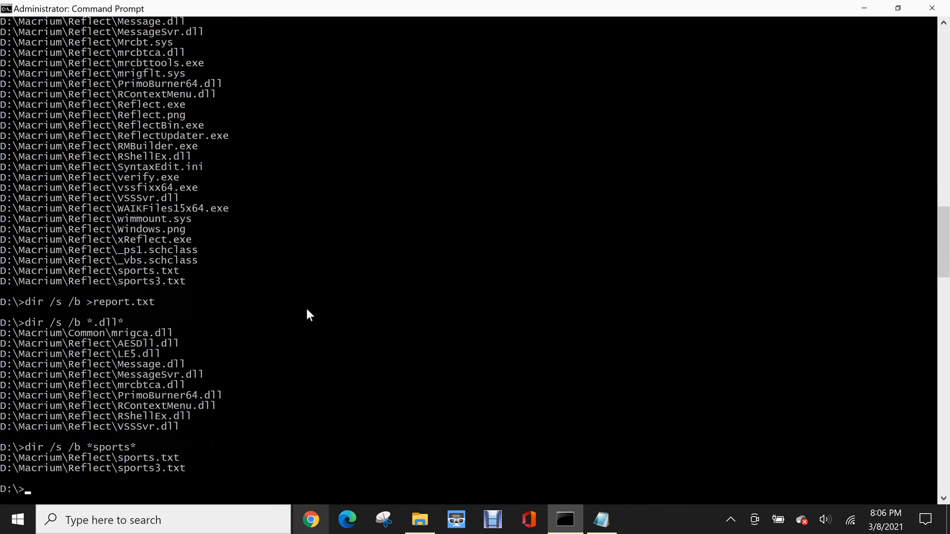
{"action": "mouse_move", "coordinate": [169, 466]}
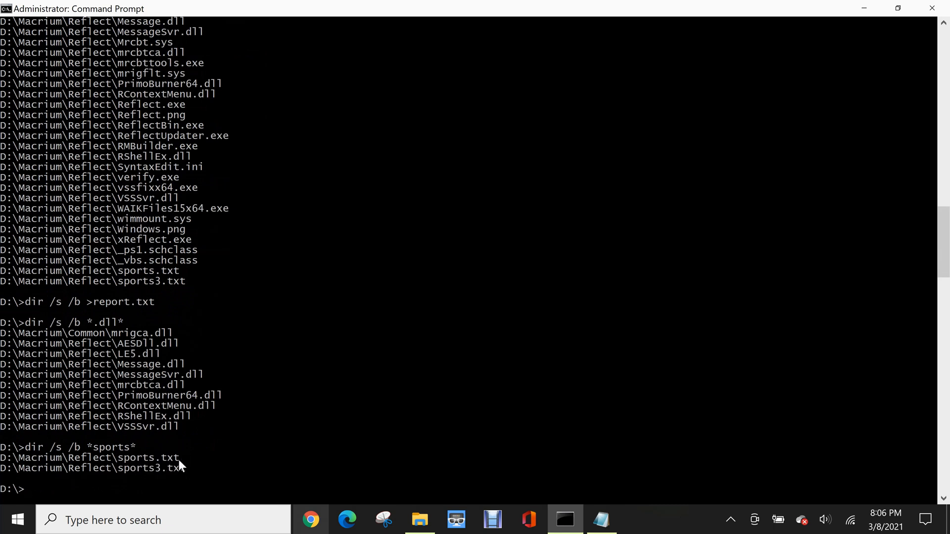
{"action": "mouse_move", "coordinate": [198, 437]}
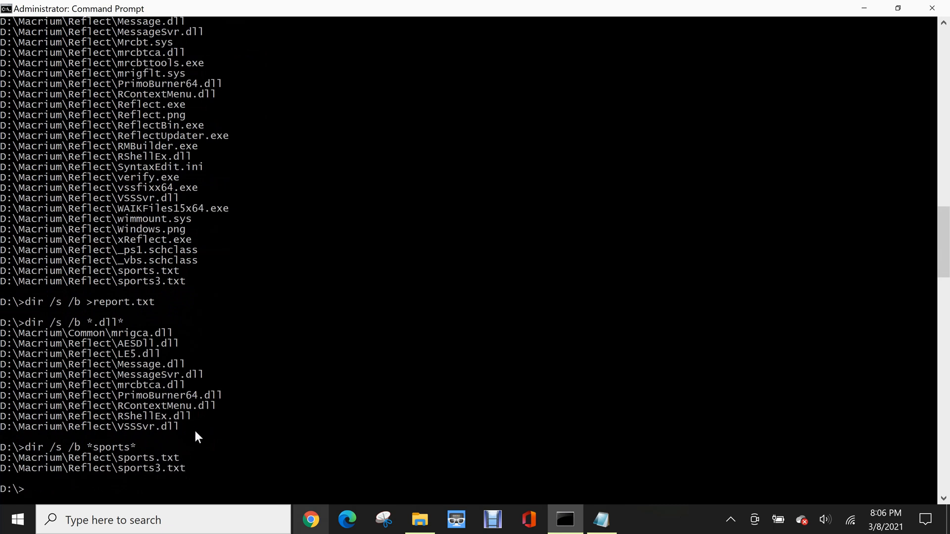
{"action": "mouse_move", "coordinate": [428, 516]}
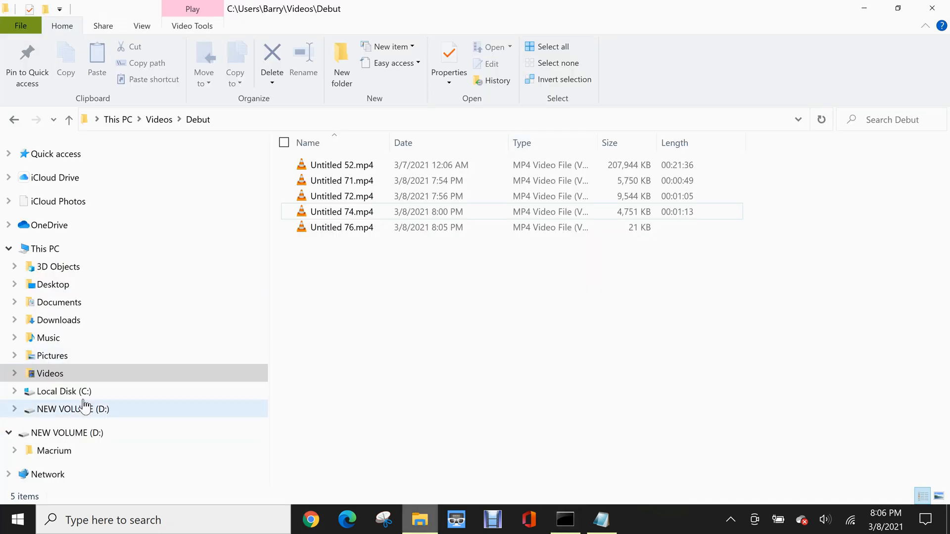
Step: Show hidden items in D:\Macrium\Reflect so the hidden sports2.txt appears
{"action": "left_click", "coordinate": [63, 392]}
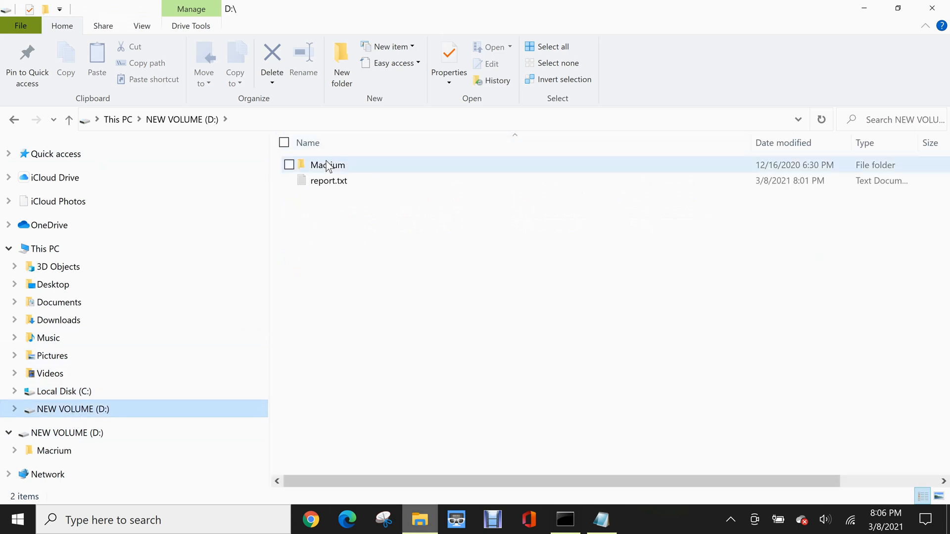
{"action": "double_click", "coordinate": [328, 166]}
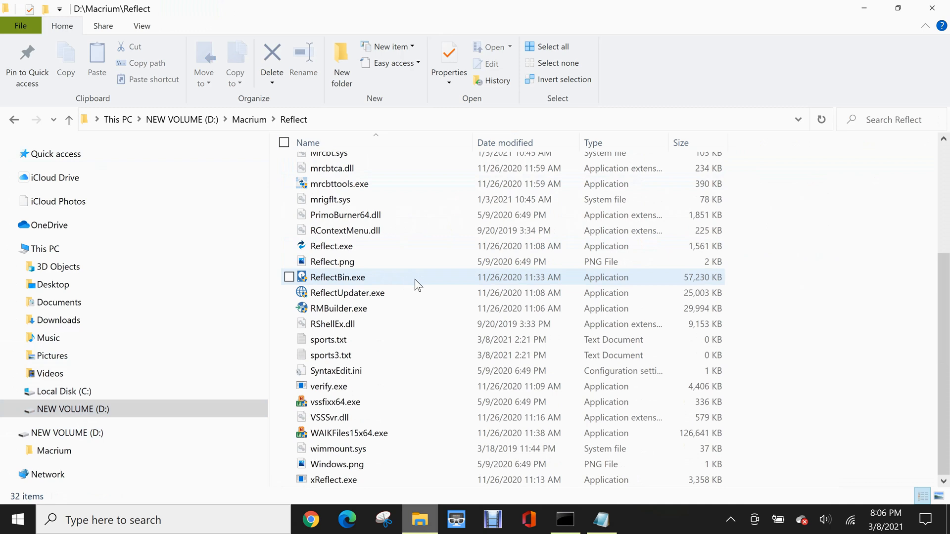
{"action": "mouse_move", "coordinate": [363, 339]}
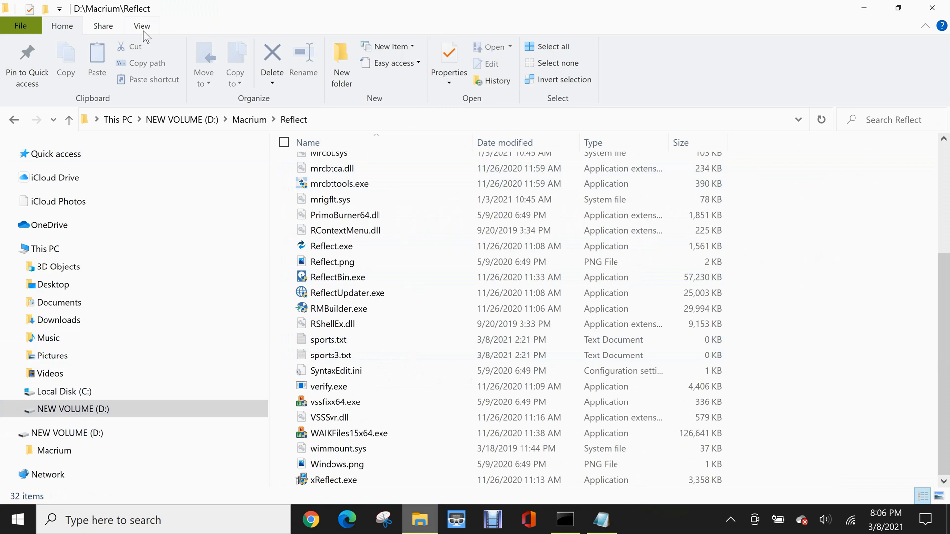
{"action": "left_click", "coordinate": [141, 26]}
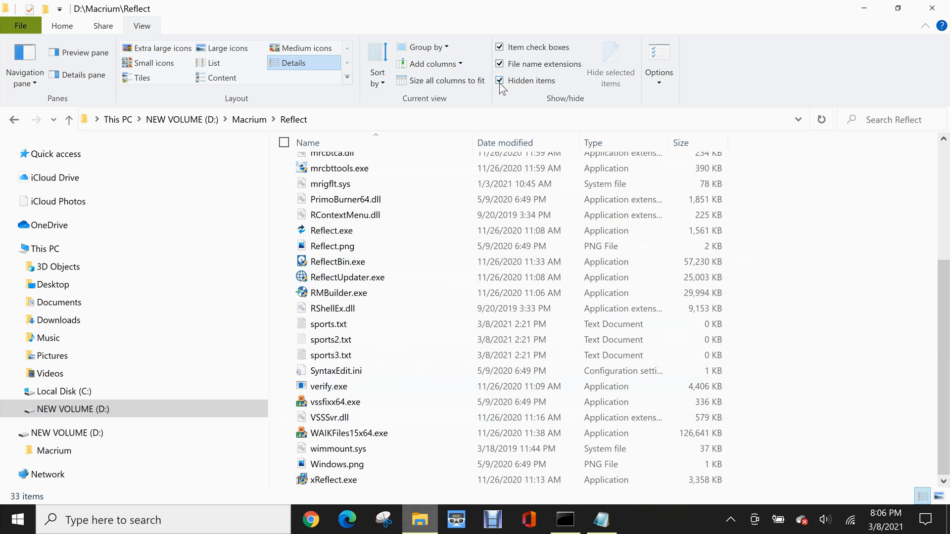
{"action": "left_click", "coordinate": [500, 80]}
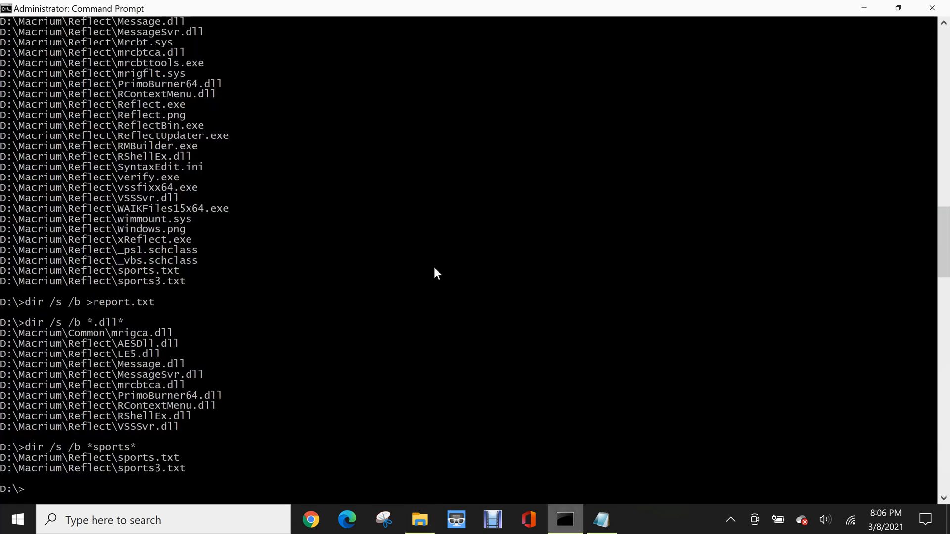
{"action": "mouse_move", "coordinate": [411, 350]}
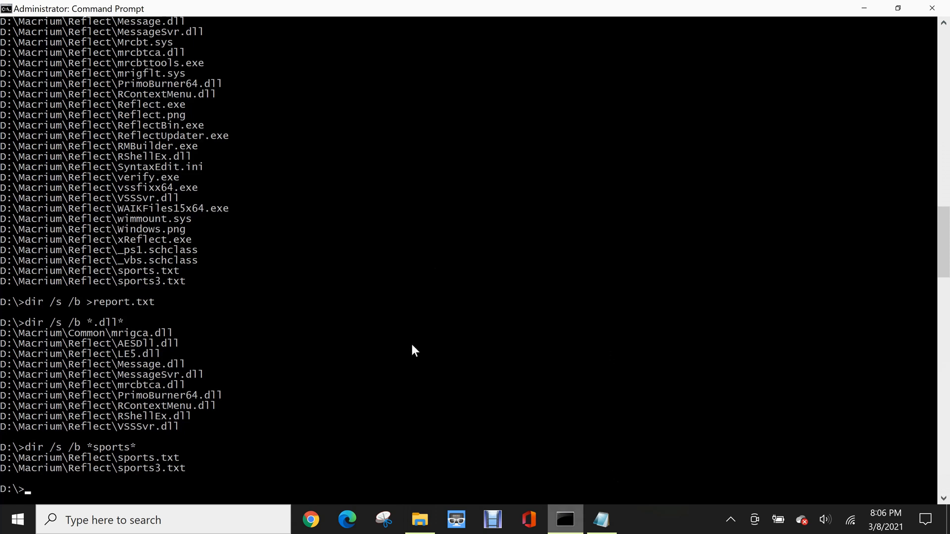
Step: Run dir /s /b /ah *sports* to find the hidden sports2.txt
{"action": "type", "text": "dir /s /b *sports*"}
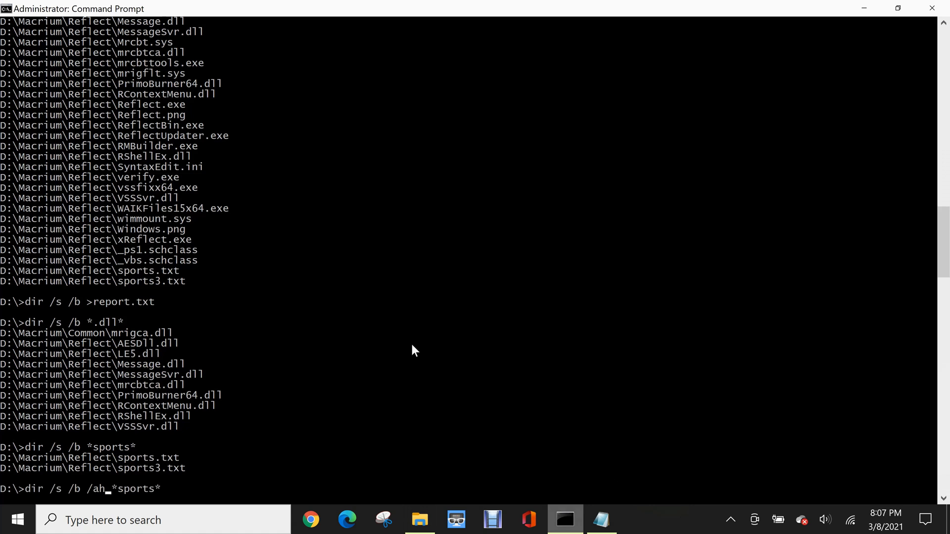
{"action": "key", "text": "enter"}
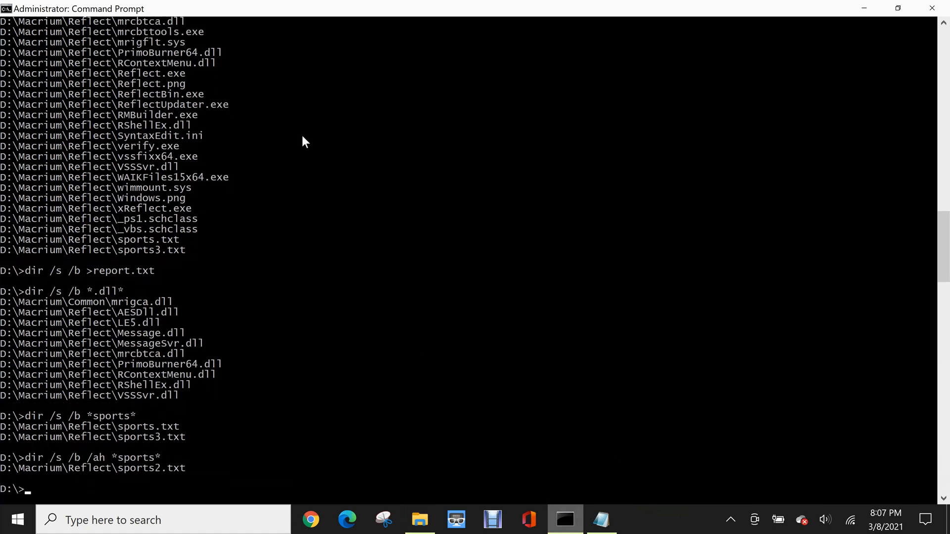
{"action": "mouse_move", "coordinate": [156, 474]}
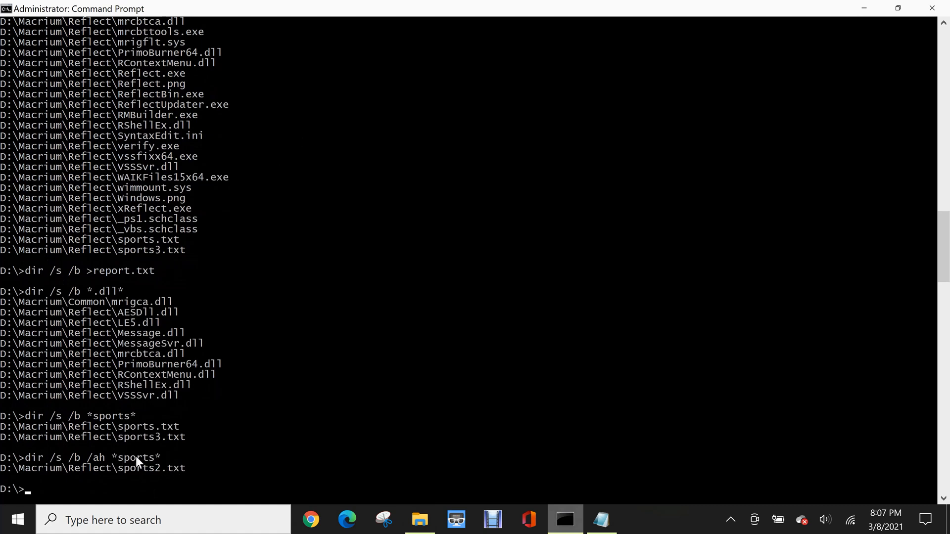
{"action": "mouse_move", "coordinate": [9, 463]}
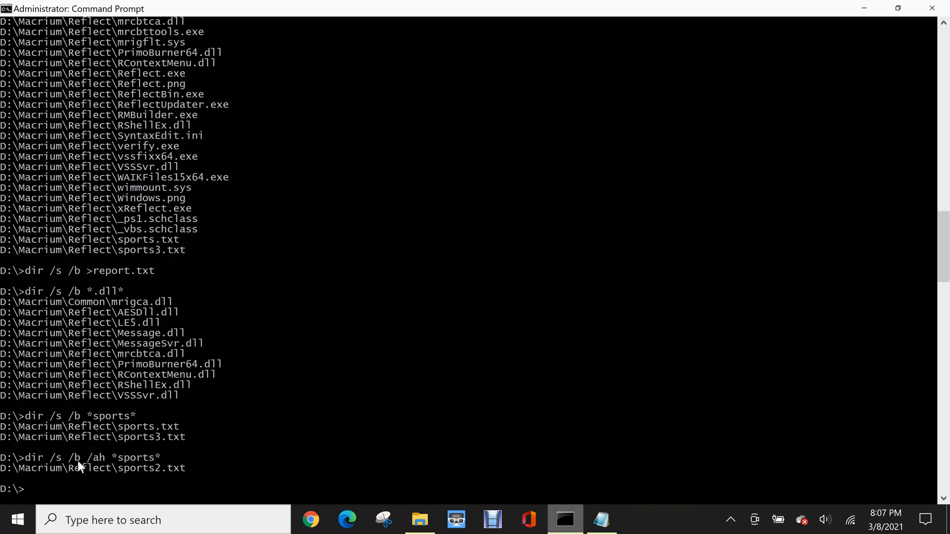
{"action": "mouse_move", "coordinate": [103, 465]}
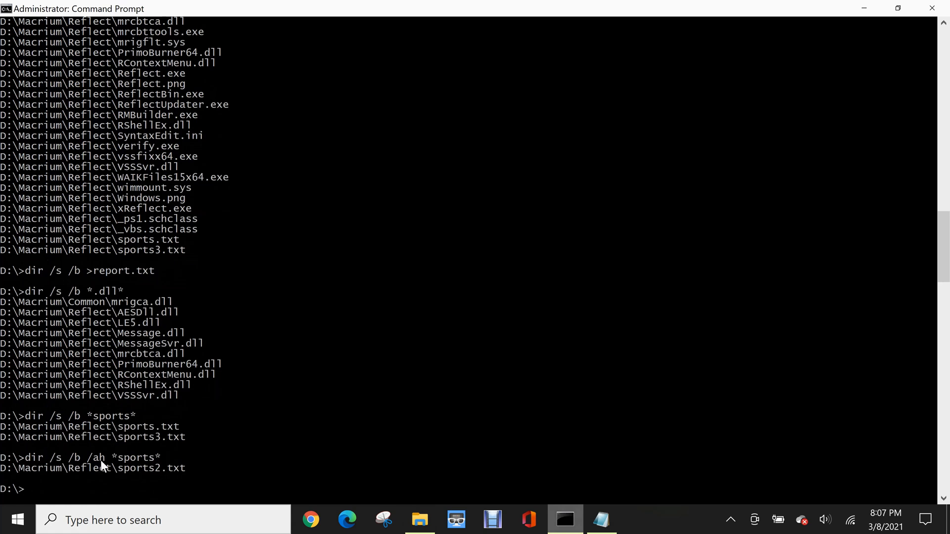
{"action": "mouse_move", "coordinate": [136, 468]}
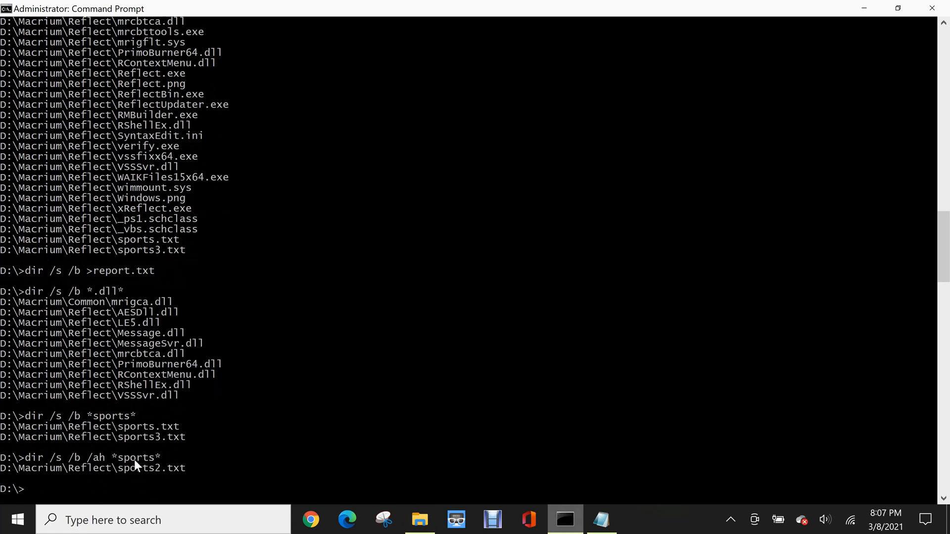
{"action": "mouse_move", "coordinate": [389, 419]}
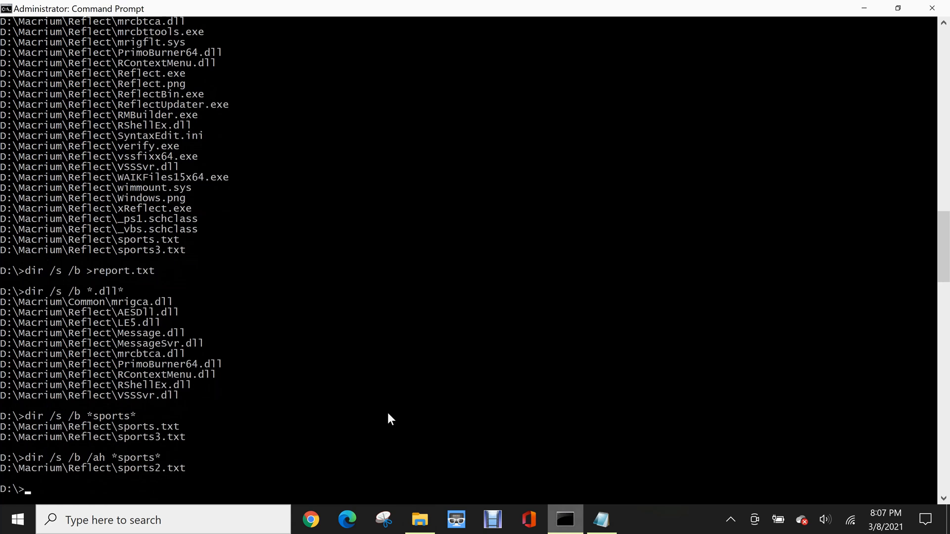
{"action": "mouse_move", "coordinate": [303, 392]}
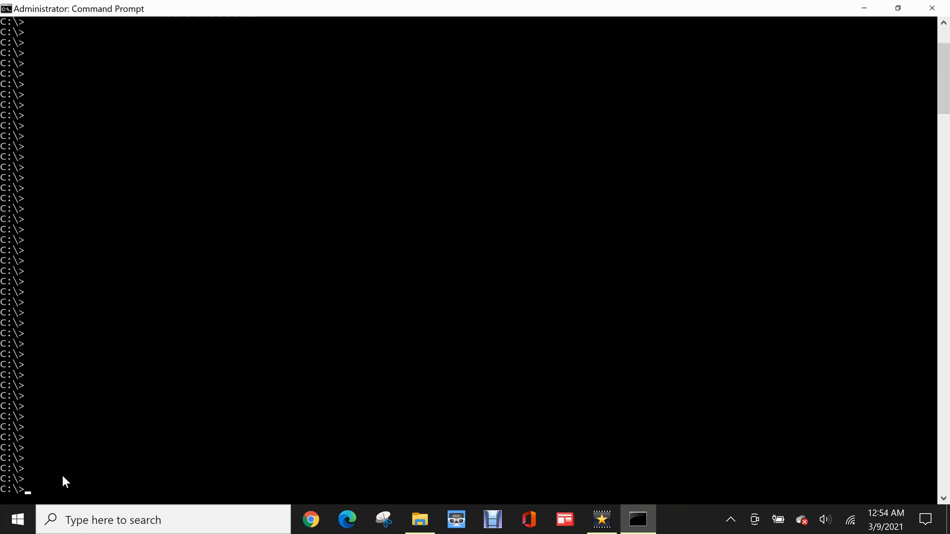
Step: Run dir /s redirected into bigreport.txt to save the recursive C: listing
{"action": "type", "text": "dir /s"}
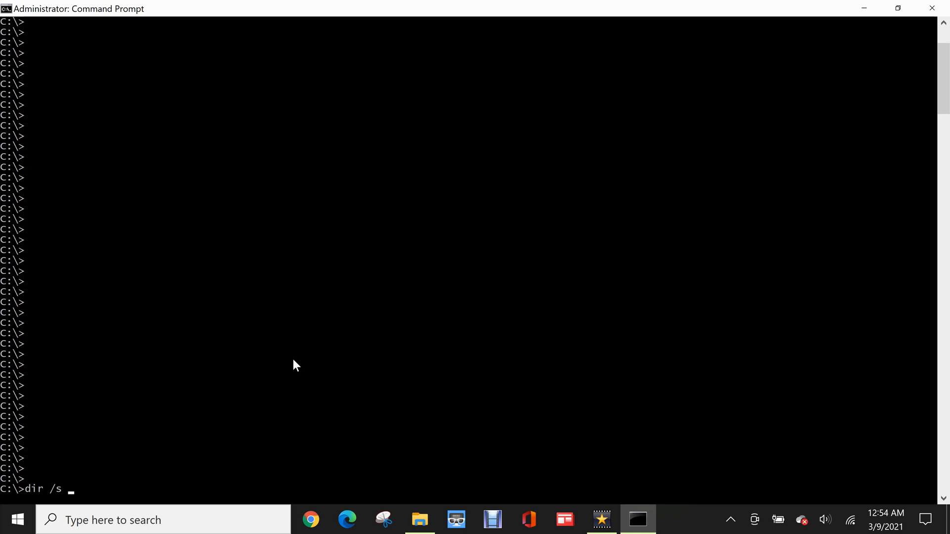
{"action": "type", "text": ">"}
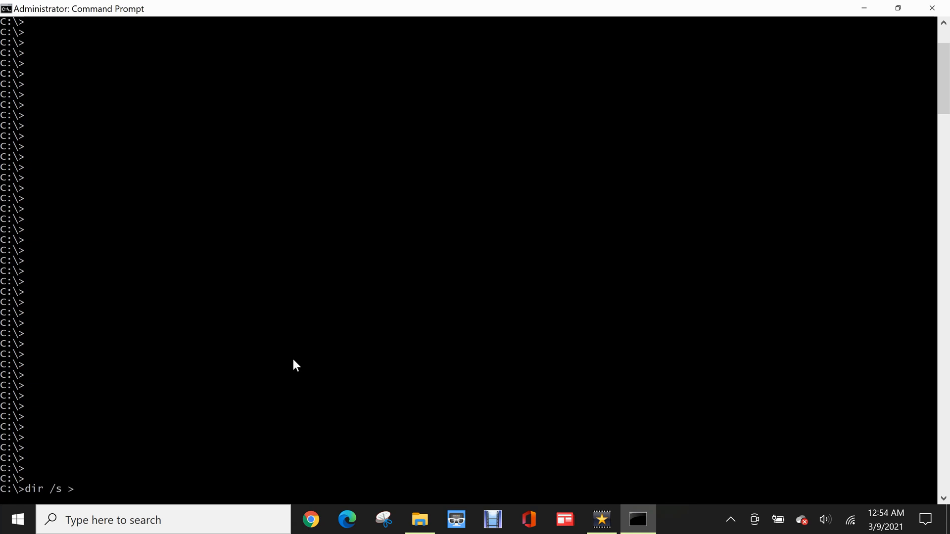
{"action": "type", "text": "bi"}
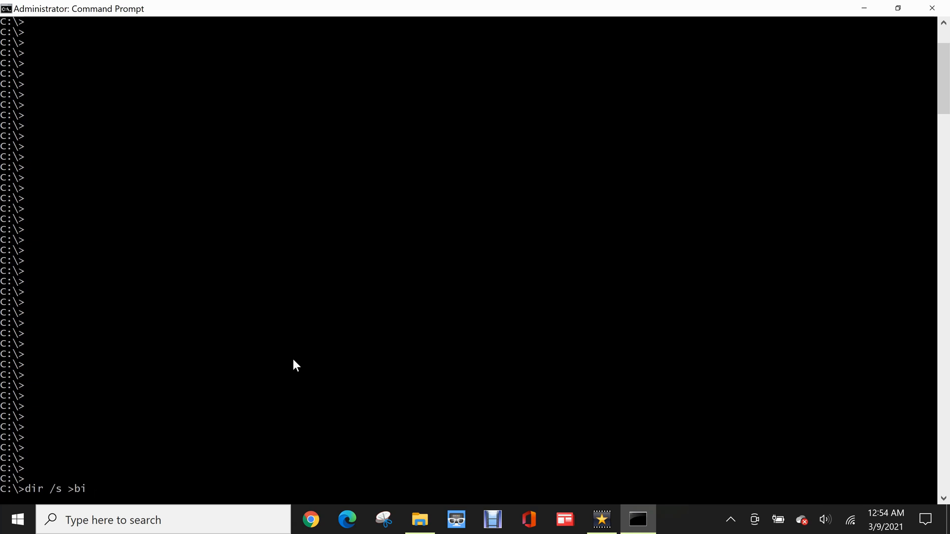
{"action": "type", "text": "report."}
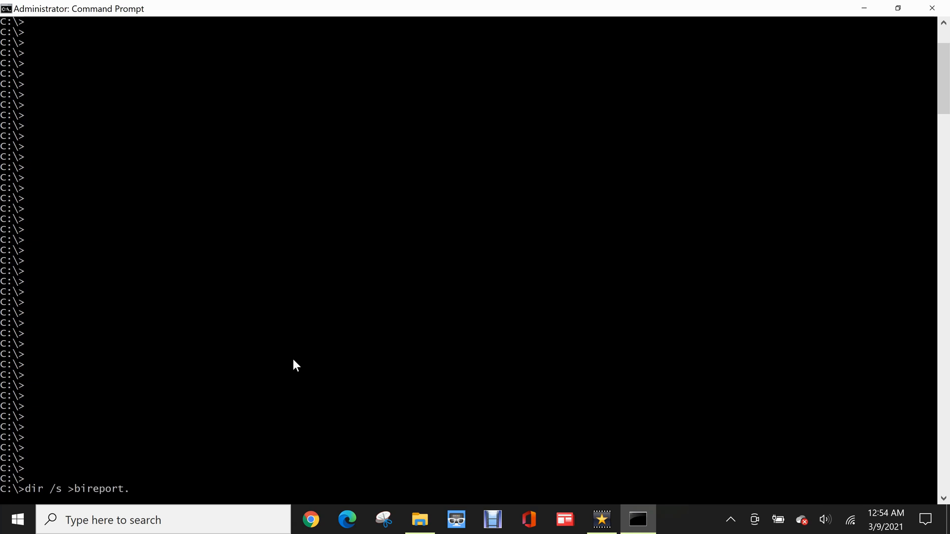
{"action": "type", "text": "txt"}
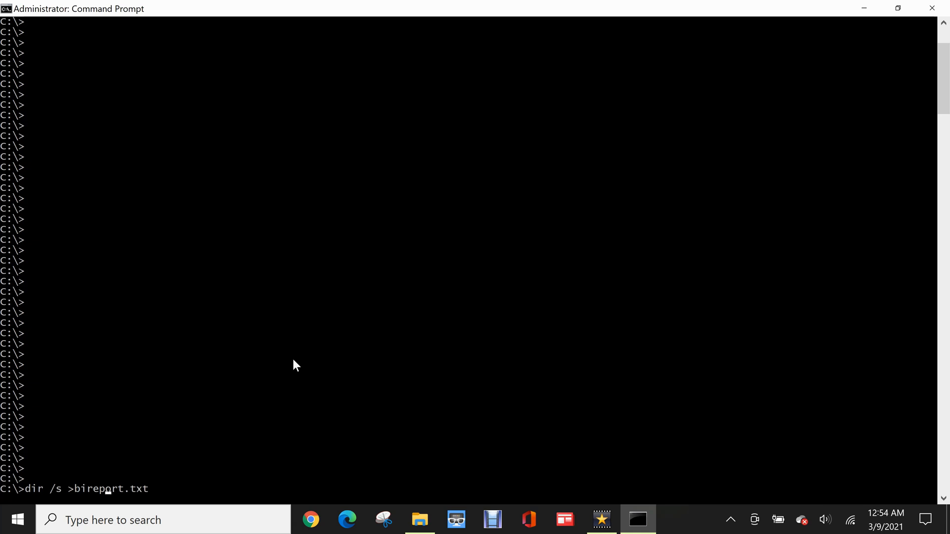
{"action": "type", "text": "g"}
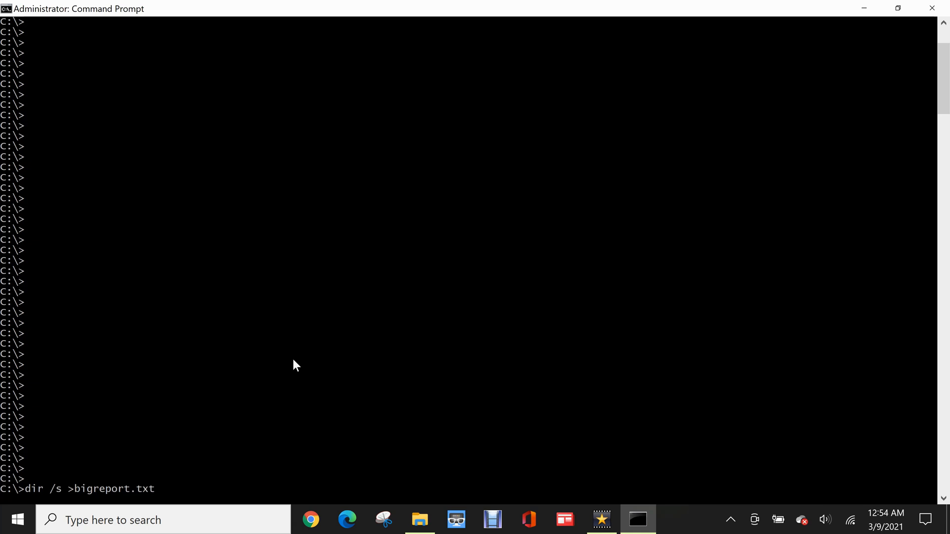
{"action": "key", "text": "Enter"}
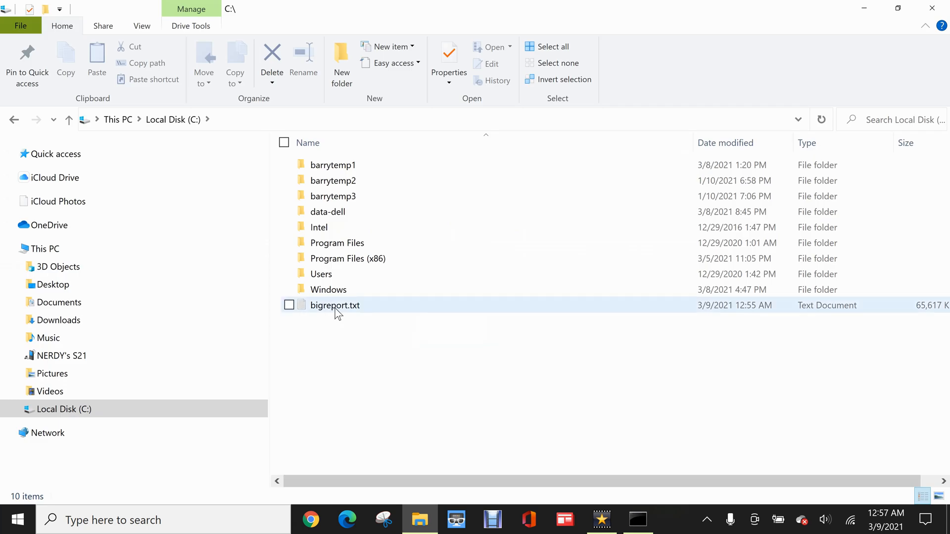
Step: Open bigreport.txt from the C: root in Notepad
{"action": "left_click", "coordinate": [289, 304]}
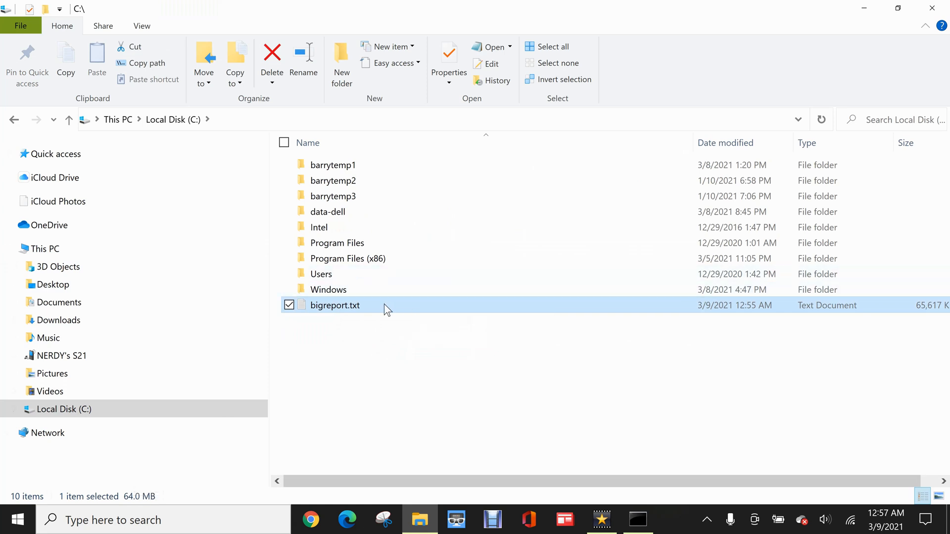
{"action": "double_click", "coordinate": [335, 305]}
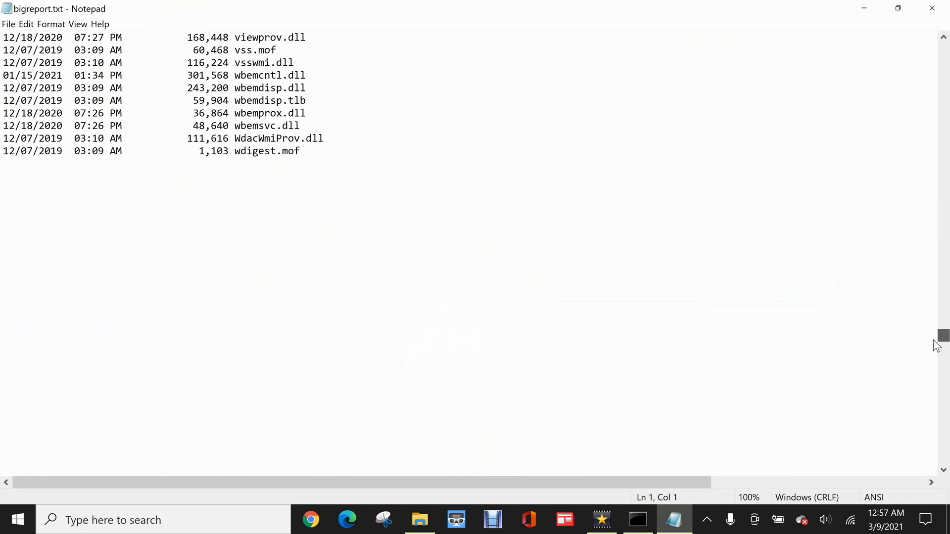
Step: Scroll to the end totals (335,200 files, 311,874 directories) and close Notepad
{"action": "left_click_drag", "start_coordinate": [938, 337], "coordinate": [938, 437]}
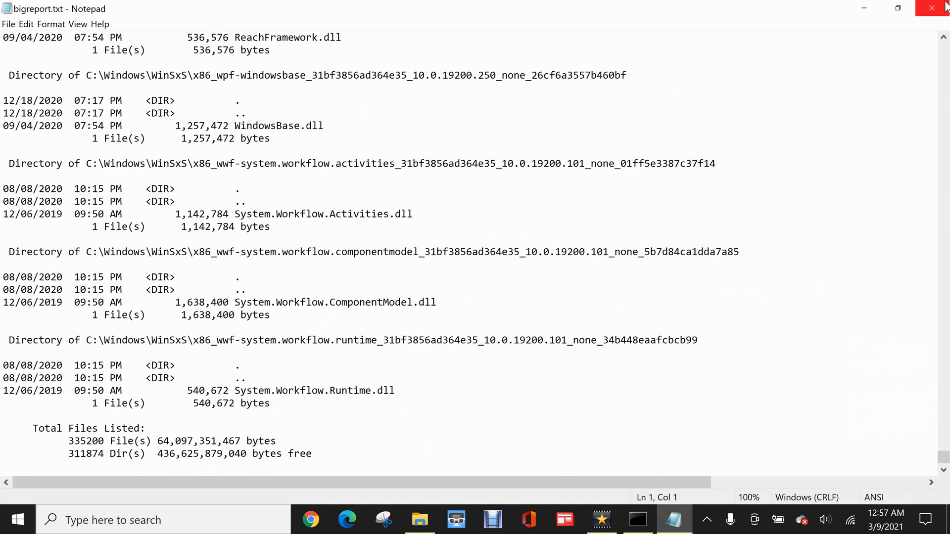
{"action": "left_click", "coordinate": [637, 520]}
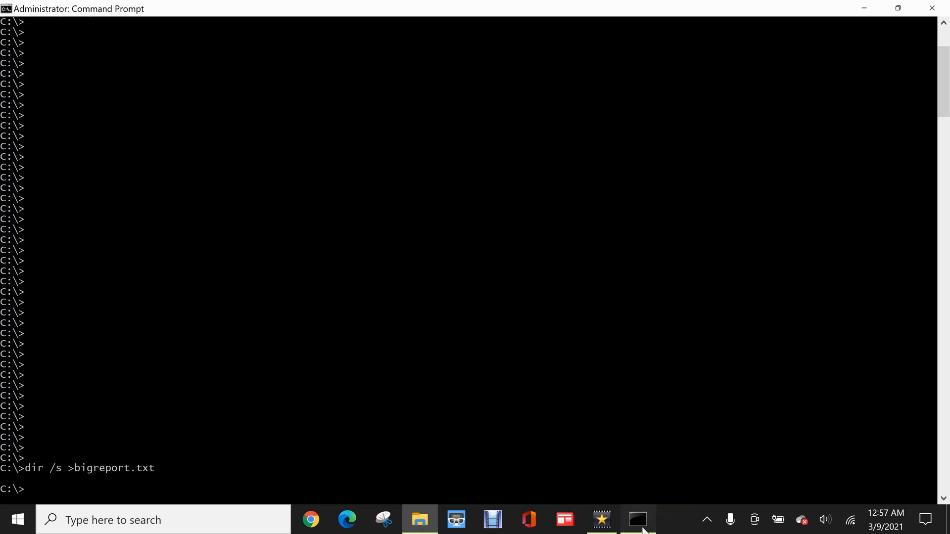